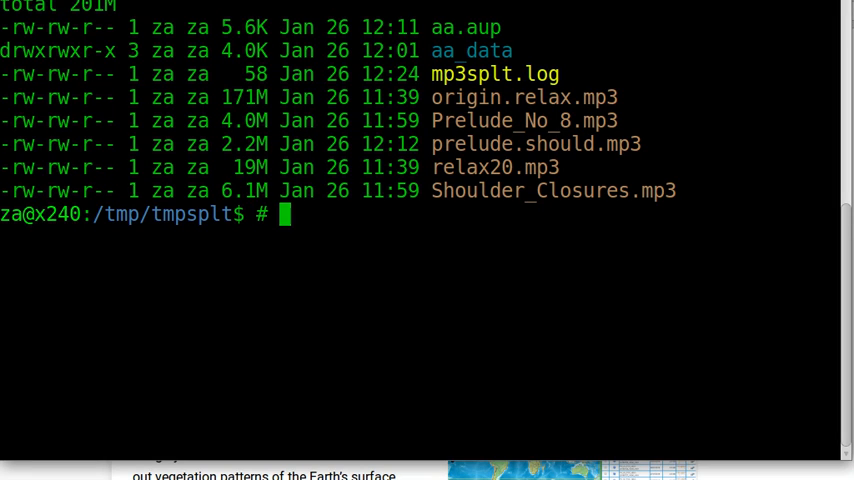
- Note as a comment the aim to cut the music file into small parts
{"action": "type", "text": "cut mu"}
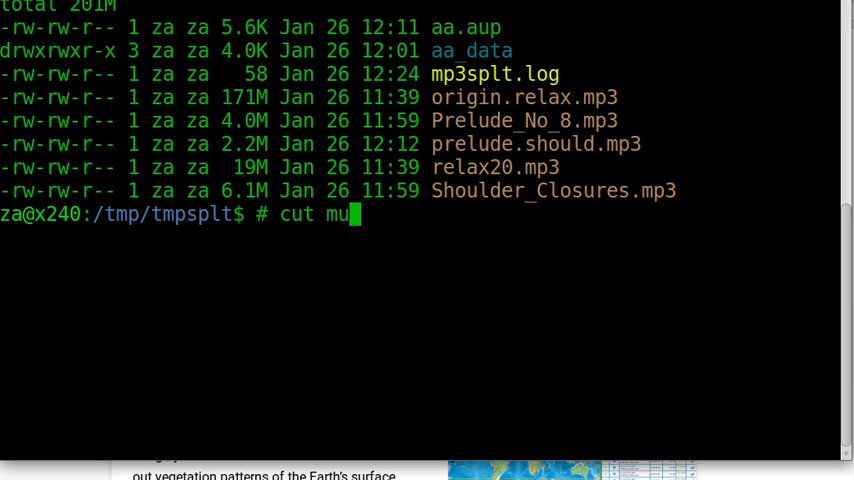
{"action": "type", "text": "sic file small"}
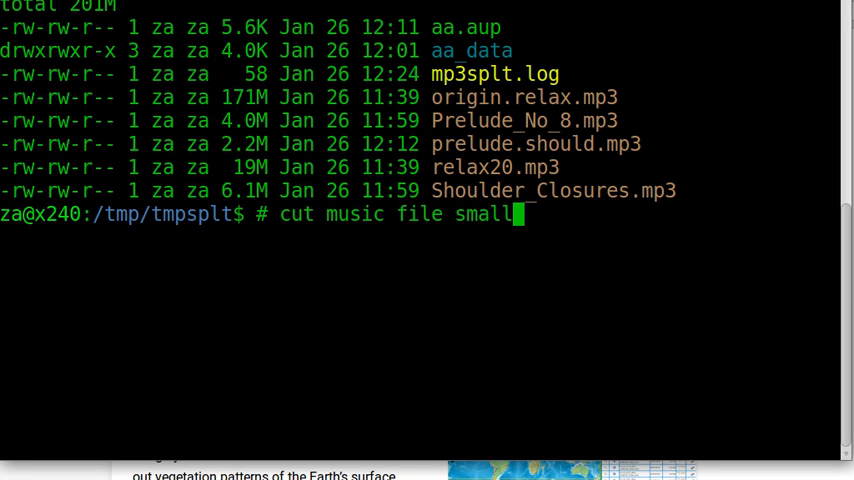
{"action": "type", "text": "p"}
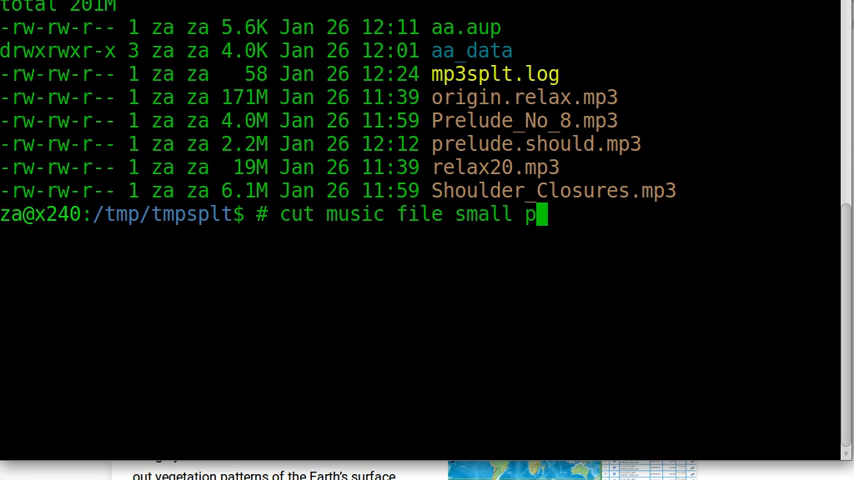
{"action": "type", "text": "arts"}
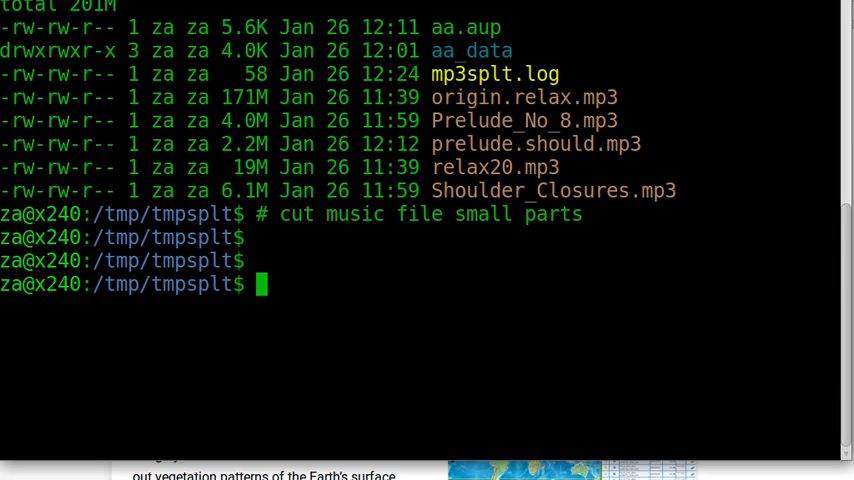
- Run 'mp3splt -version' showing mp3splt 2.4.2 and its libmp3splt version
{"action": "type", "text": "mp3"}
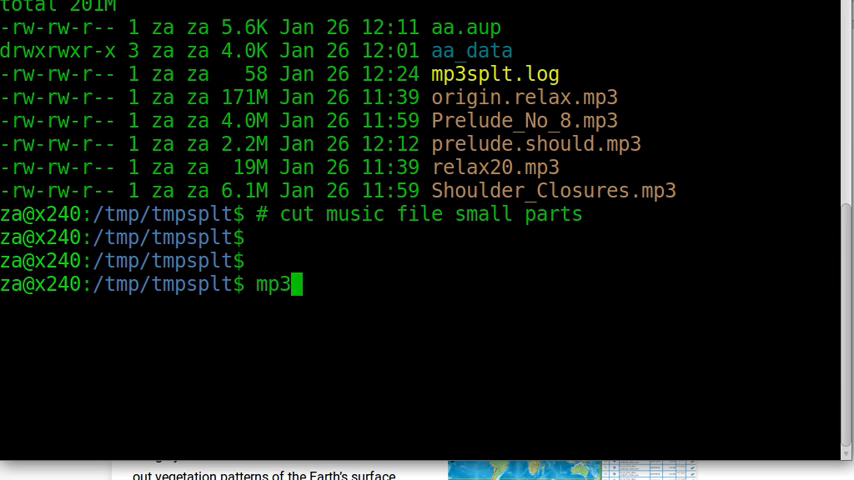
{"action": "type", "text": "splt"}
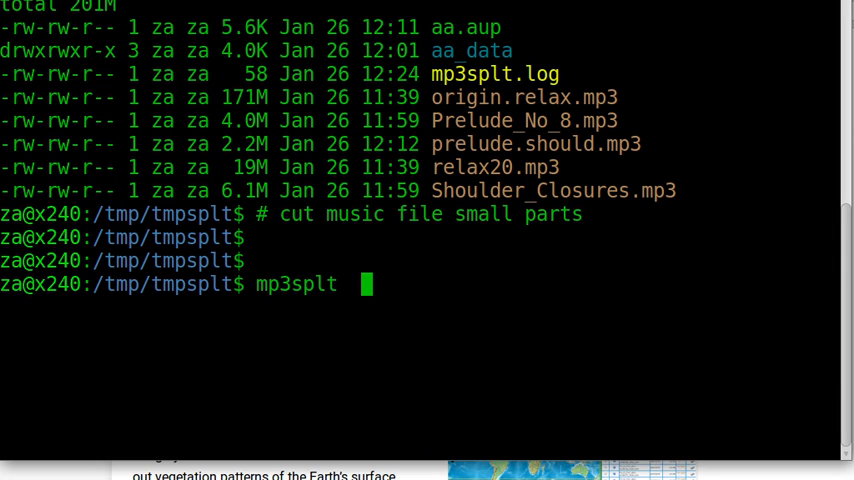
{"action": "type", "text": "-version"}
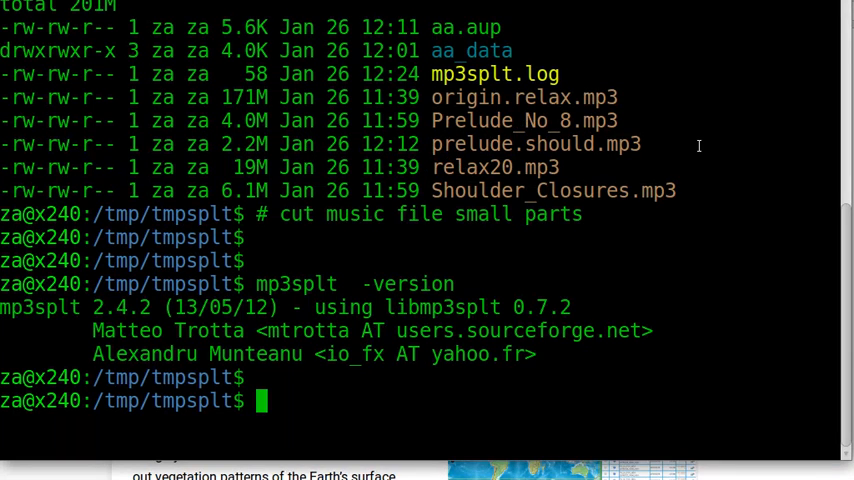
- List the folder and relax20.mp3, then identify it as a 19M 128 kbps 44.1 kHz stereo MP3
{"action": "type", "text": "ll"}
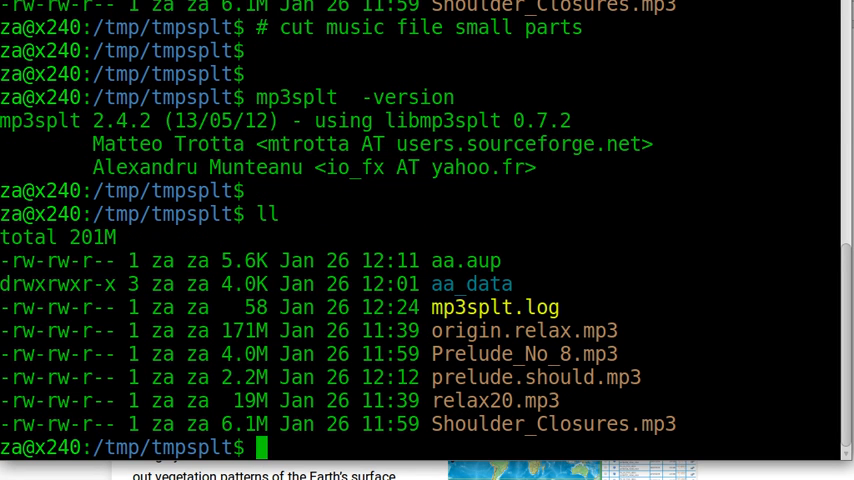
{"action": "type", "text": "l"}
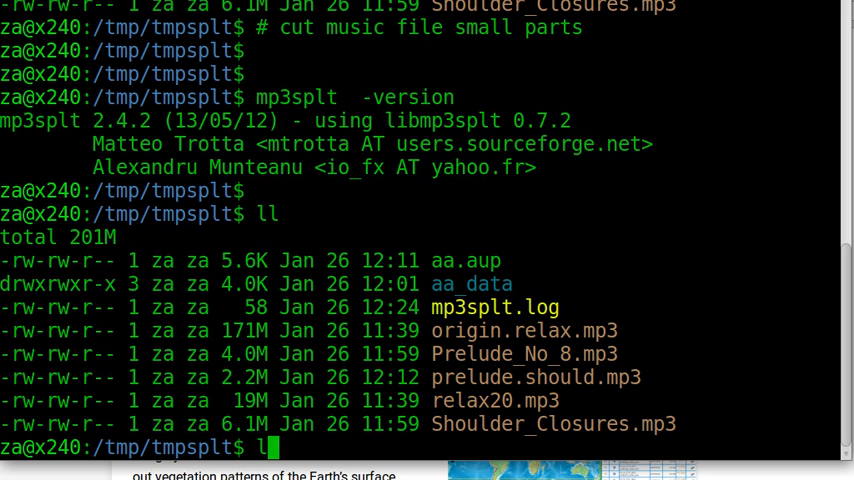
{"action": "type", "text": "rel"}
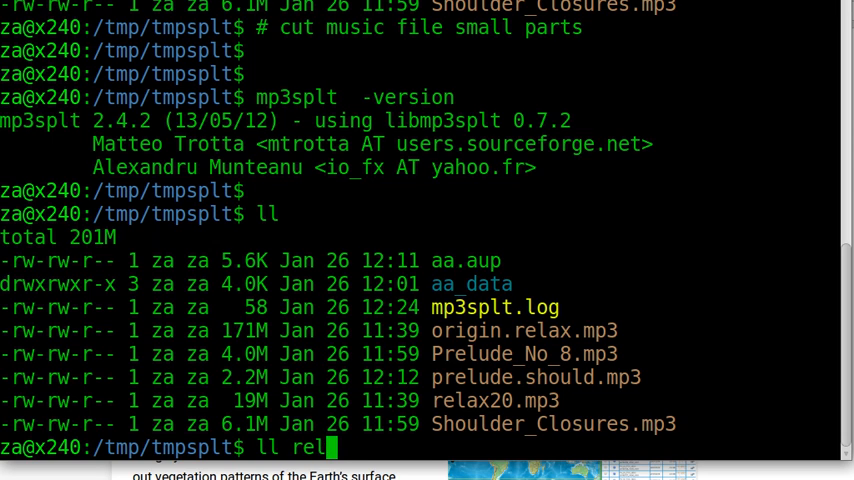
{"action": "type", "text": "ax20.mp3"}
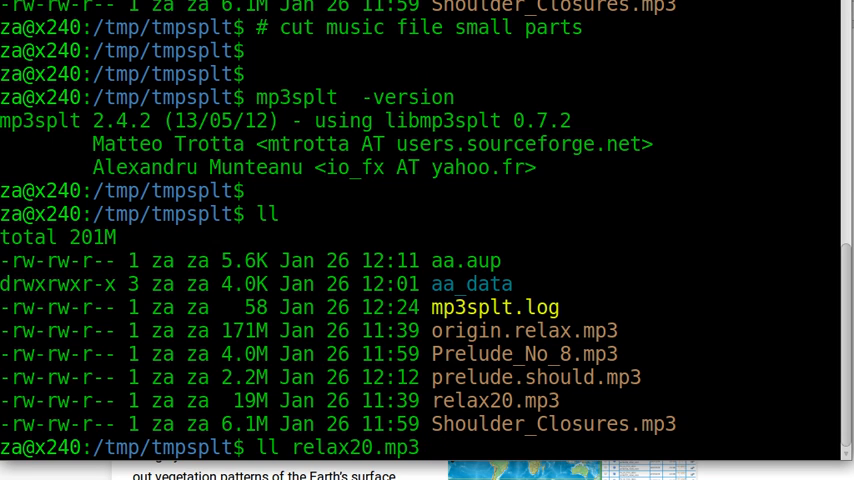
{"action": "type", "text": "file"}
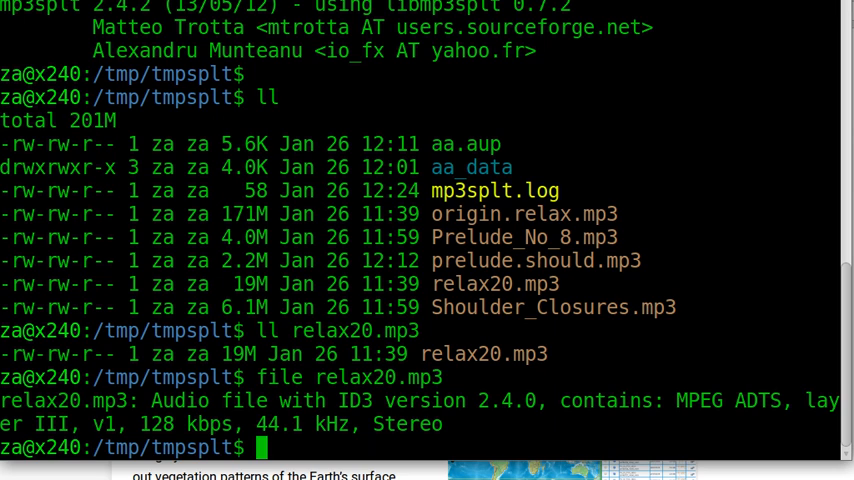
- Play relax20.mp3 briefly in mplayer to confirm its 20-minute length
{"action": "type", "text": "m"}
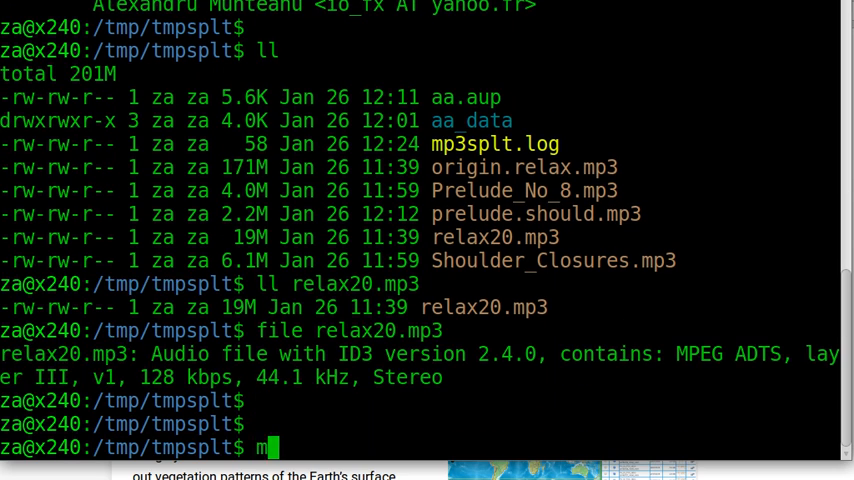
{"action": "type", "text": "player"}
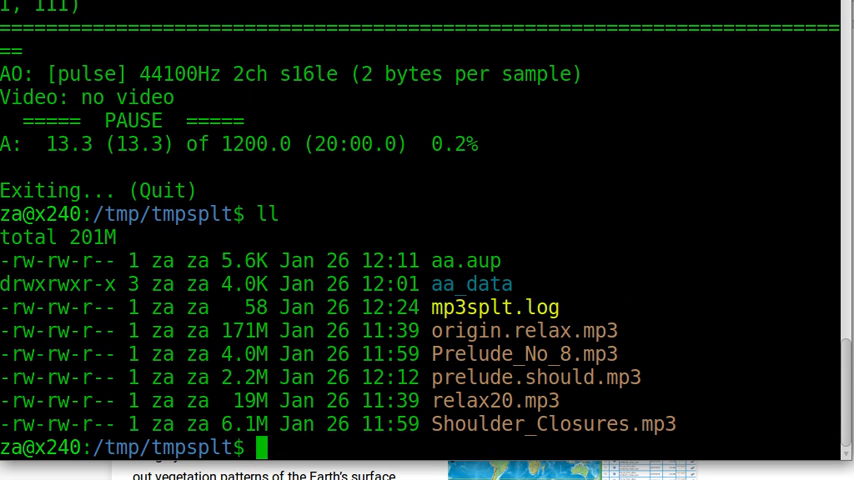
- Create a piano folder, copy relax20.mp3 into it, move there and list it
{"action": "type", "text": "mkdir piano"}
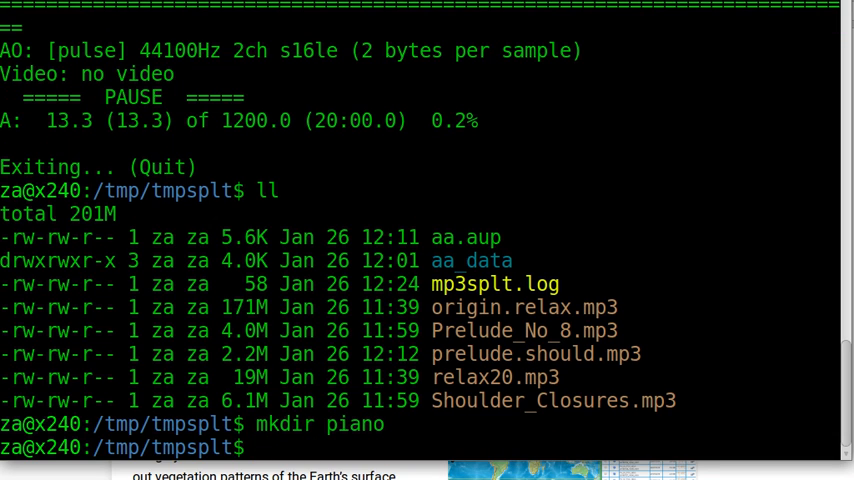
{"action": "type", "text": "cp relax20.mp3  ./piano/"}
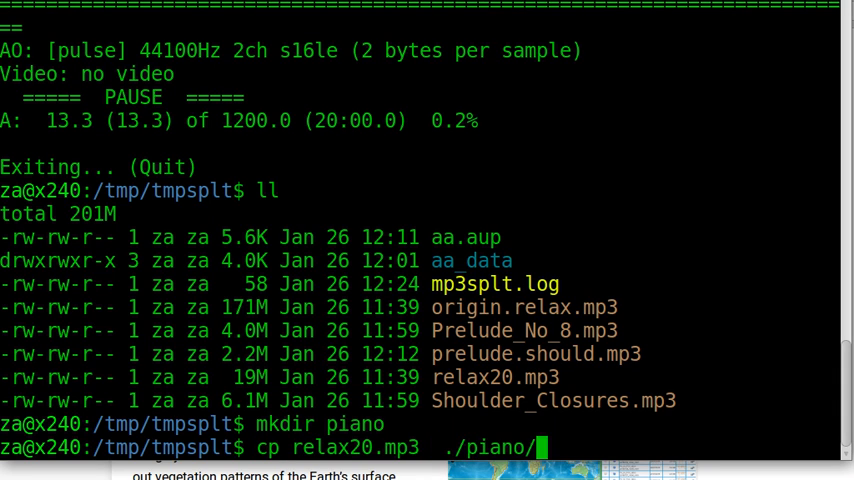
{"action": "type", "text": "cd ./piano/"}
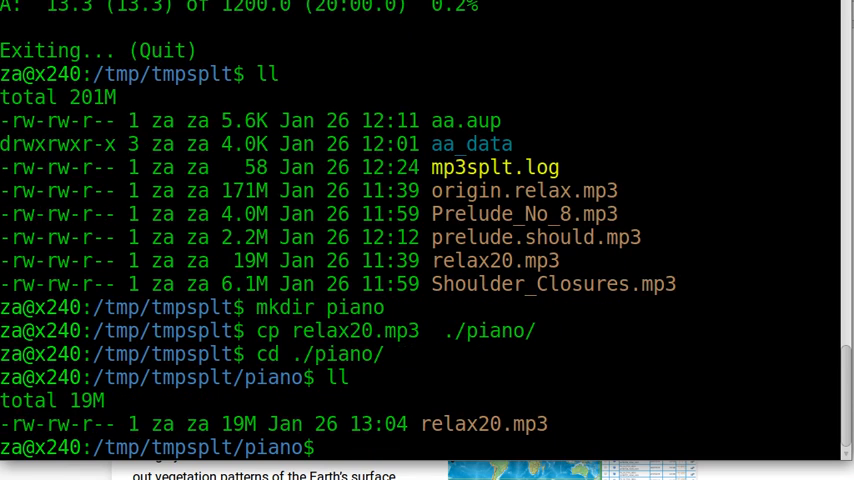
{"action": "type", "text": "ll"}
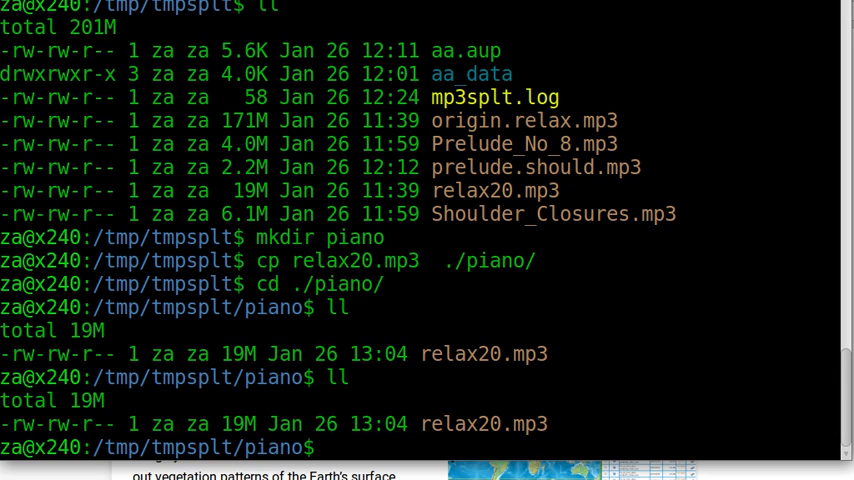
- Draft 'mp3splt -t 5.10.11 relax20.mp3' for a time-based split, not yet run
{"action": "type", "text": "ffprobe"}
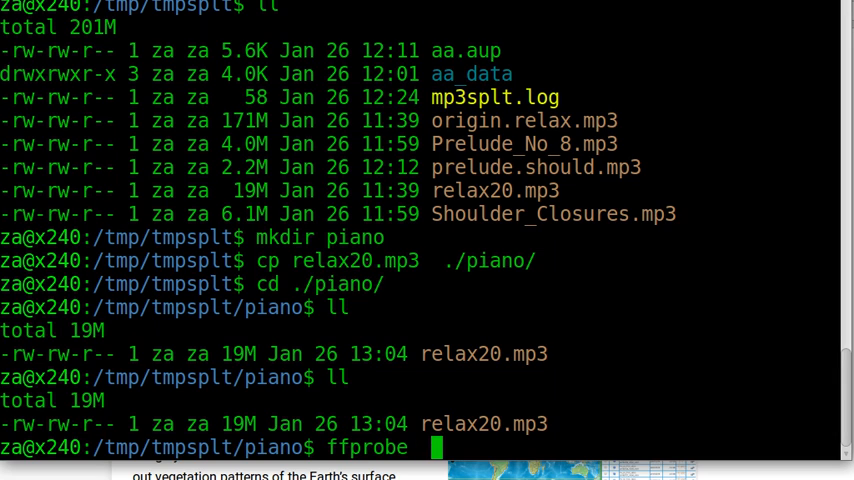
{"action": "type", "text": "relax20.mp3"}
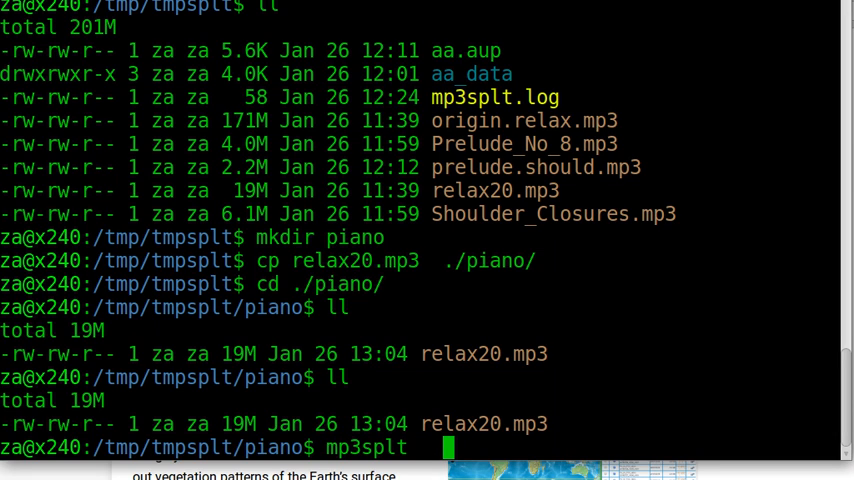
{"action": "type", "text": "-t"}
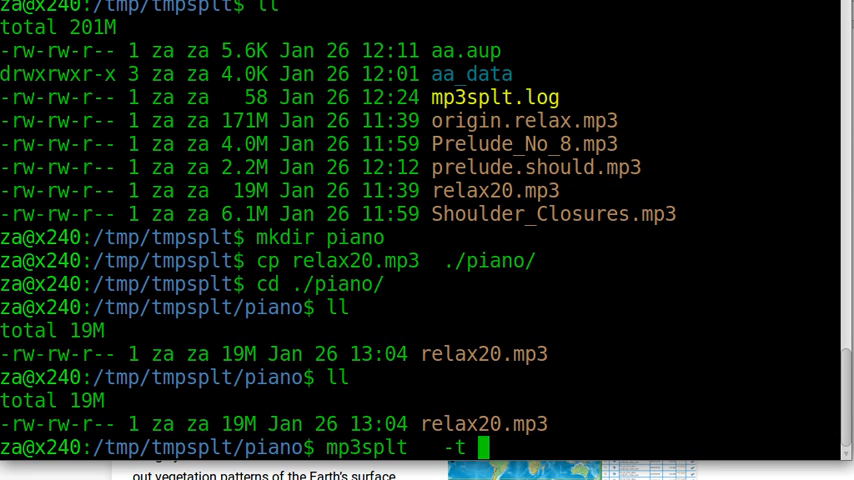
{"action": "type", "text": "5"}
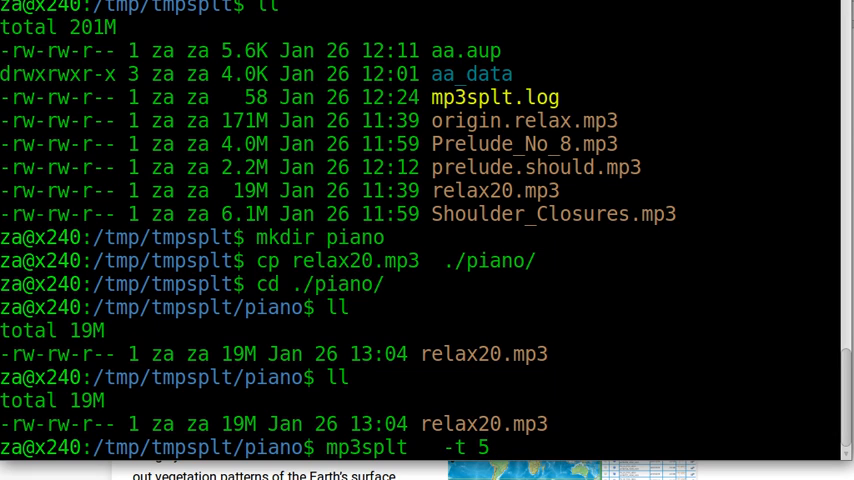
{"action": "type", "text": "."}
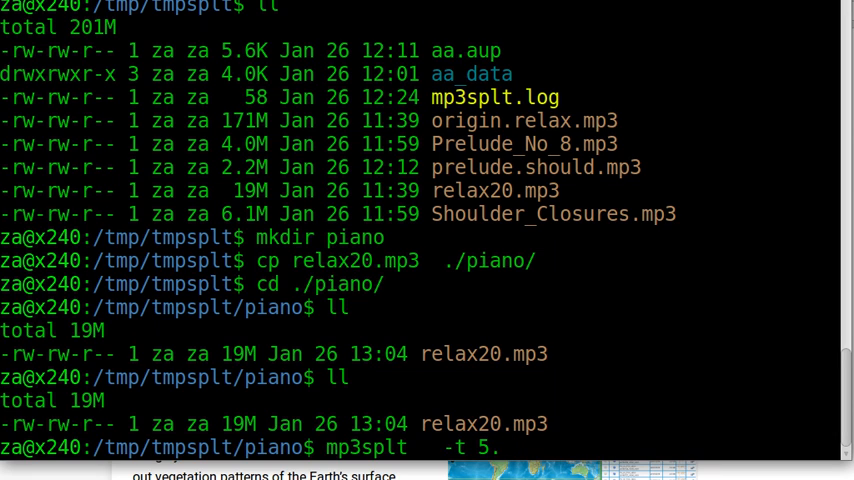
{"action": "type", "text": "10."}
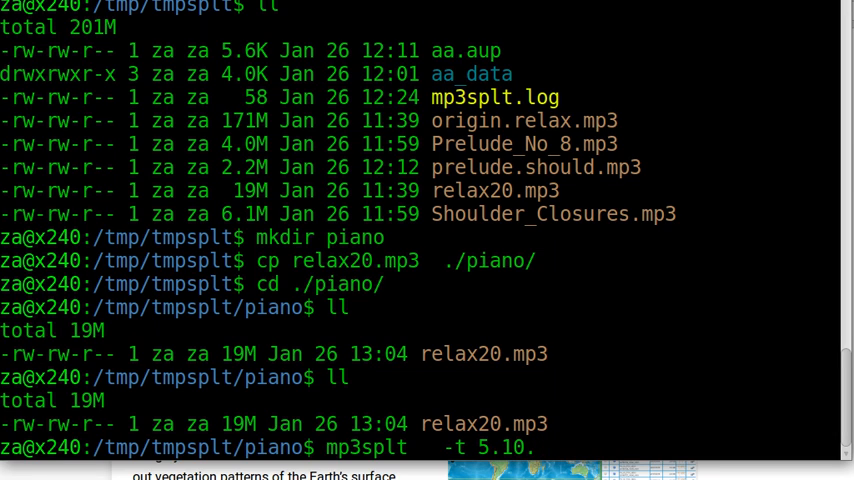
{"action": "type", "text": "11"}
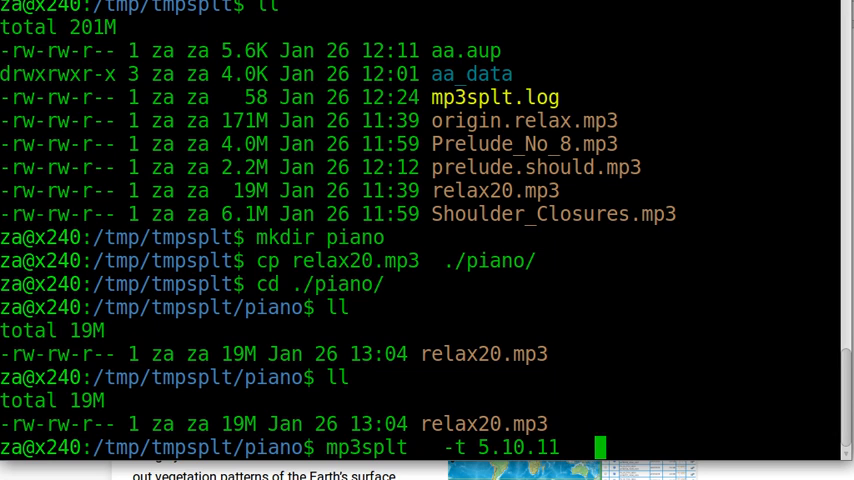
{"action": "type", "text": "relax20.mp3"}
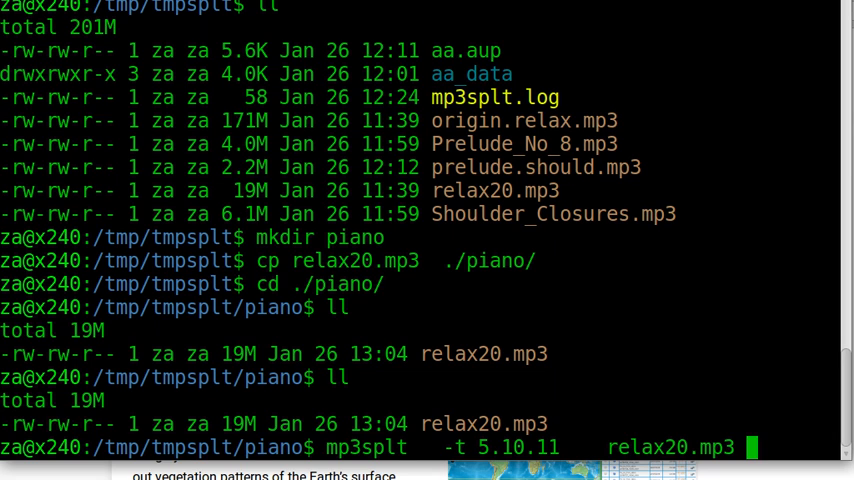
- Run the 5.10.11 time split on relax20.mp3, producing four roughly five-minute pieces
{"action": "type", "text": "#"}
{"action": "key", "text": "Return"}
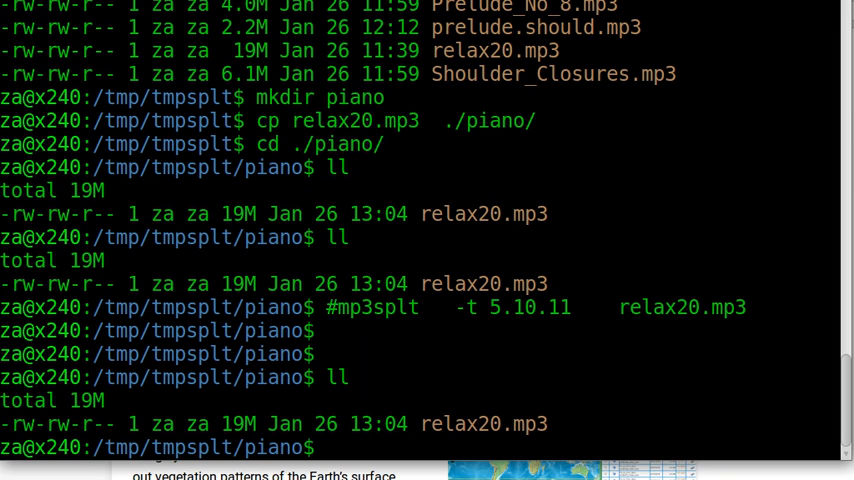
{"action": "type", "text": "mpl"}
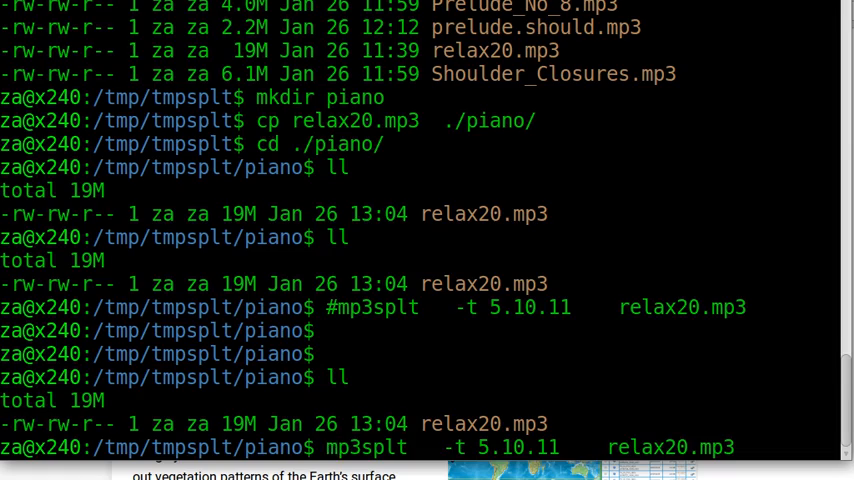
{"action": "key", "text": "Return"}
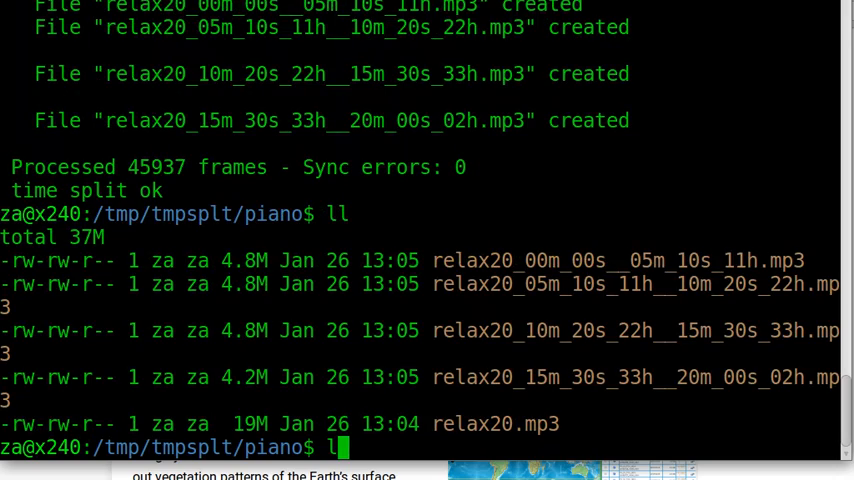
- List the piano folder showing the four relax20 parts beside the original
{"action": "type", "text": "ls"}
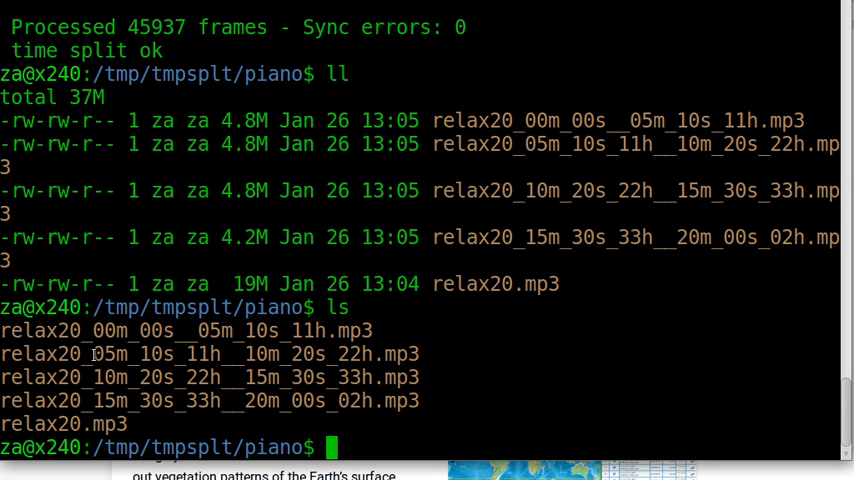
{"action": "double_click", "coordinate": [107, 354]}
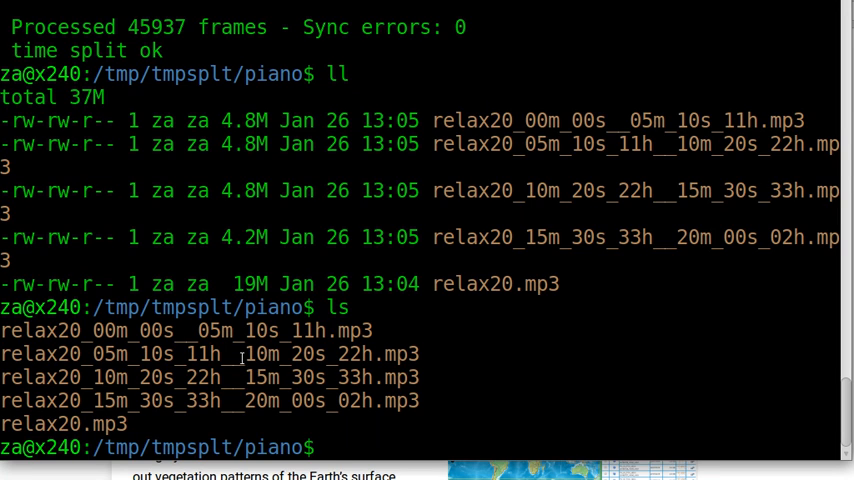
{"action": "double_click", "coordinate": [262, 353]}
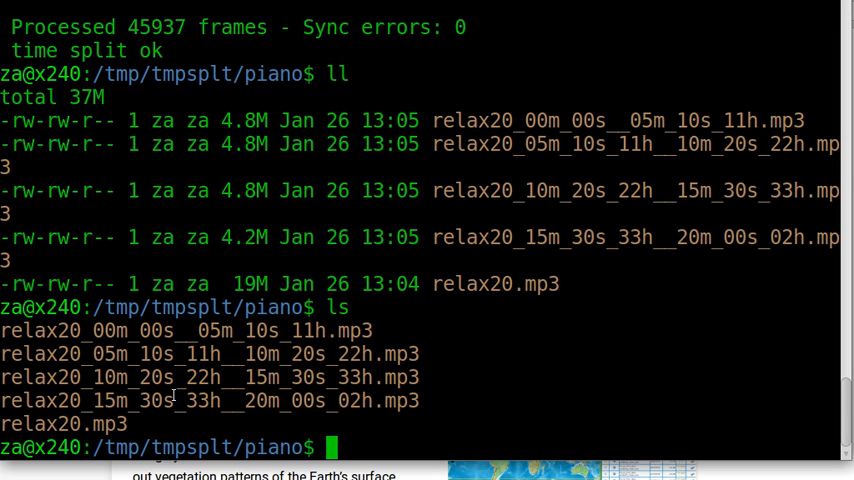
- Play the first split piece with 'mplayer relax20_0*mp3' to verify the 5:10 cut
{"action": "type", "text": "mplayer"}
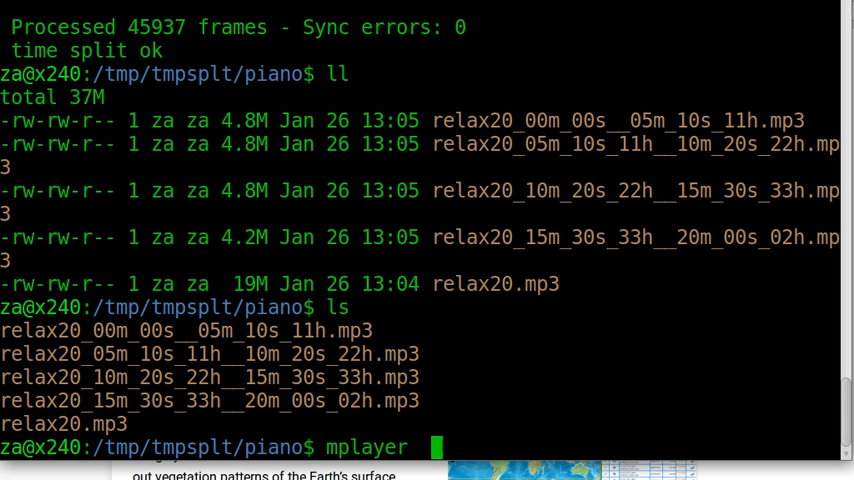
{"action": "type", "text": "relax20"}
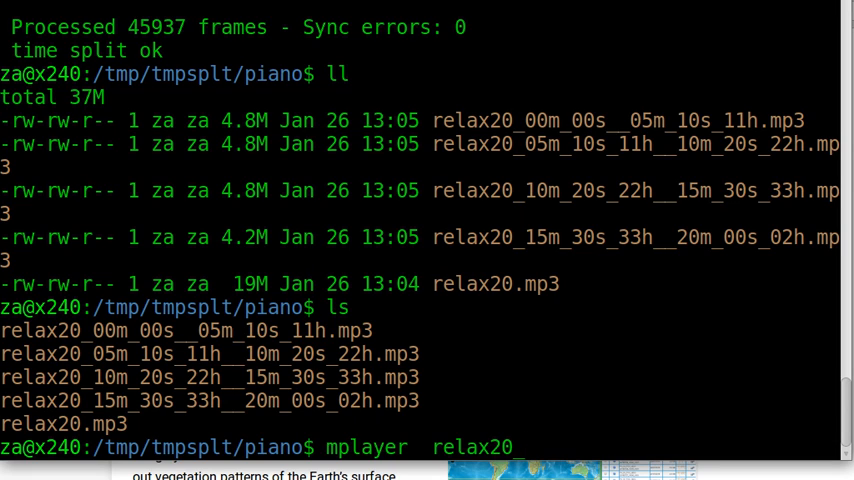
{"action": "type", "text": "_0*mp3"}
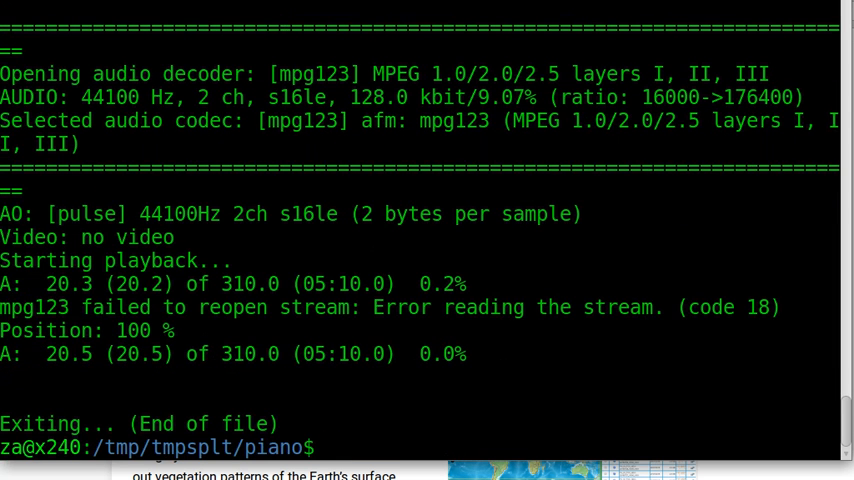
- List the split relax20 pieces and recall the mp3splt -t command, editing its time value
{"action": "type", "text": "ls"}
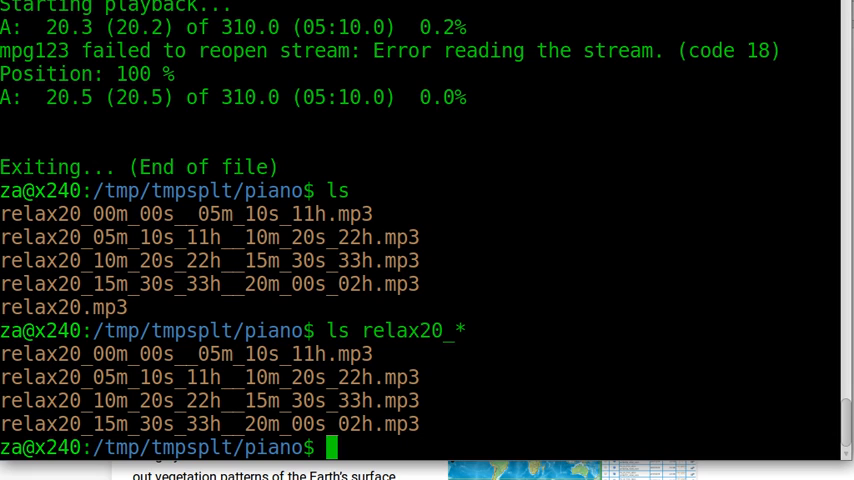
{"action": "type", "text": "cd"}
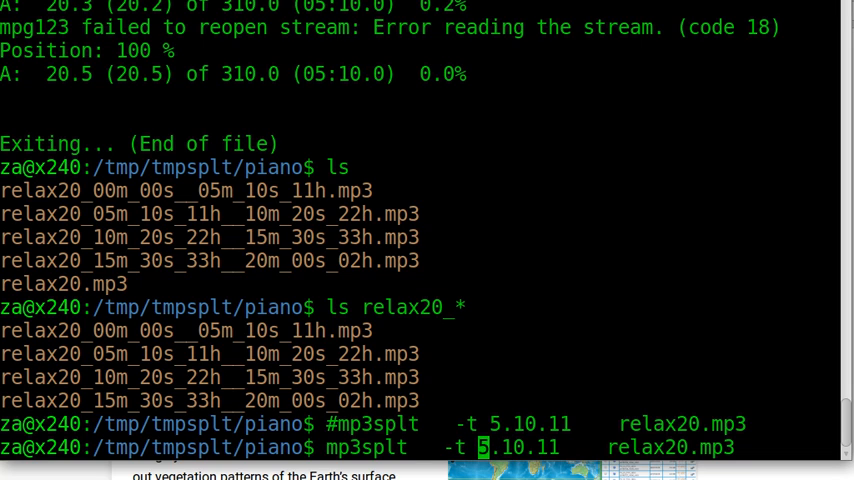
{"action": "mouse_move", "coordinate": [516, 447]}
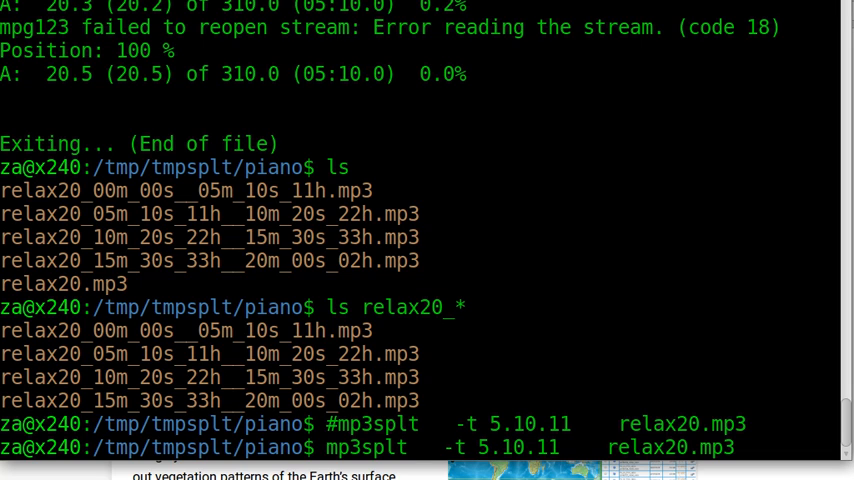
{"action": "type", "text": "88"}
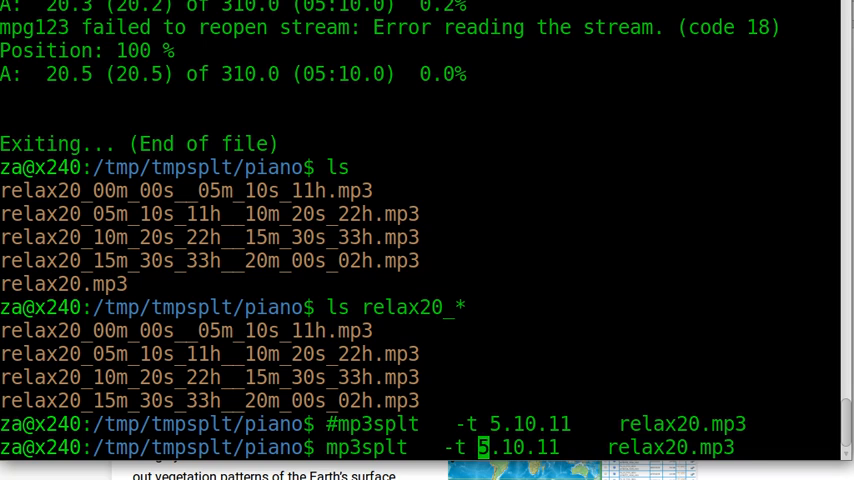
{"action": "type", "text": "2.0"}
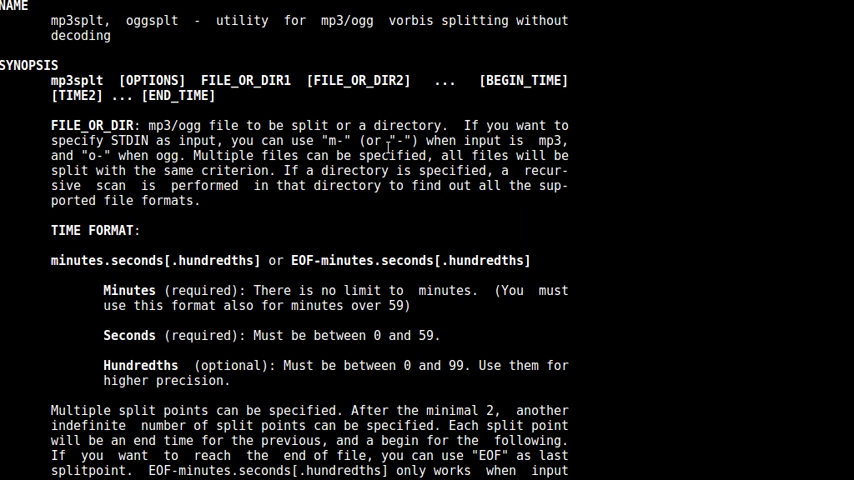
- Scroll the mp3splt man page through SYNOPSIS, -t TIME format and -s silence mode
{"action": "scroll", "scroll_direction": "down", "scroll_amount": 3}
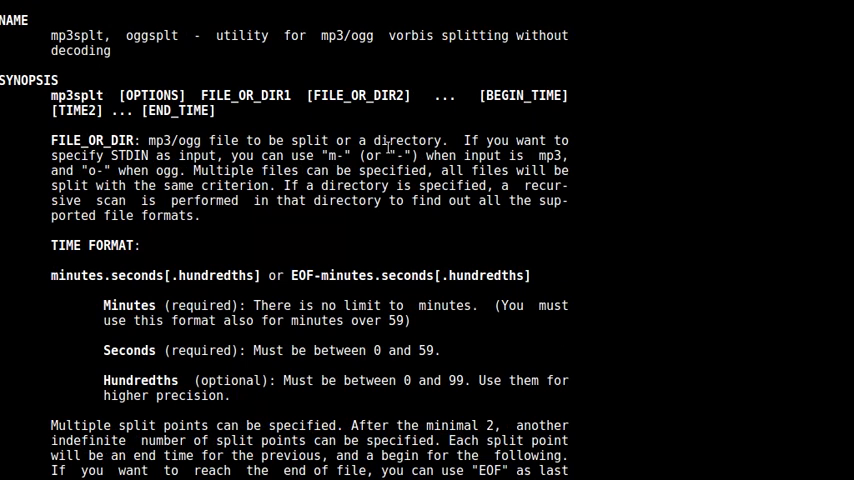
{"action": "scroll", "scroll_direction": "down", "scroll_amount": 3}
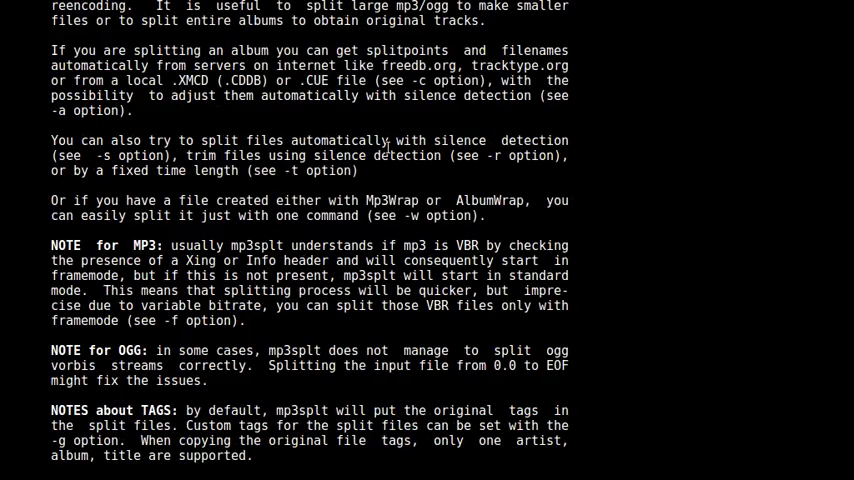
{"action": "scroll", "scroll_direction": "down", "scroll_amount": 3}
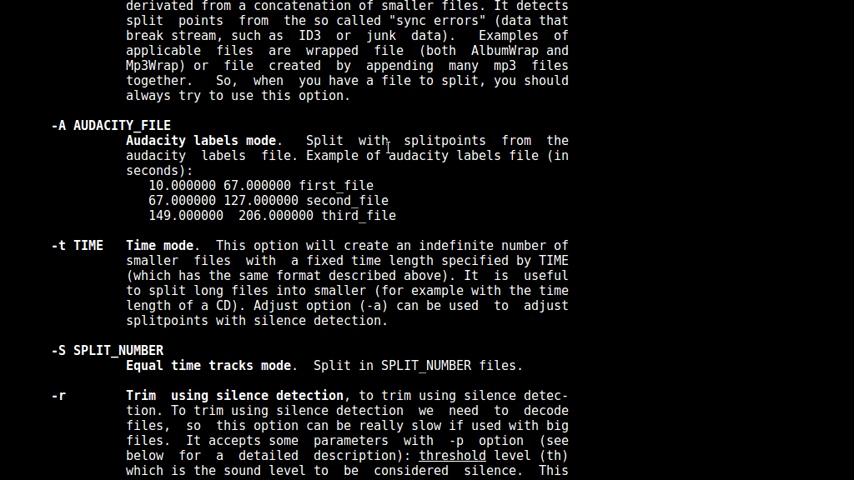
{"action": "scroll", "scroll_direction": "down", "scroll_amount": 3}
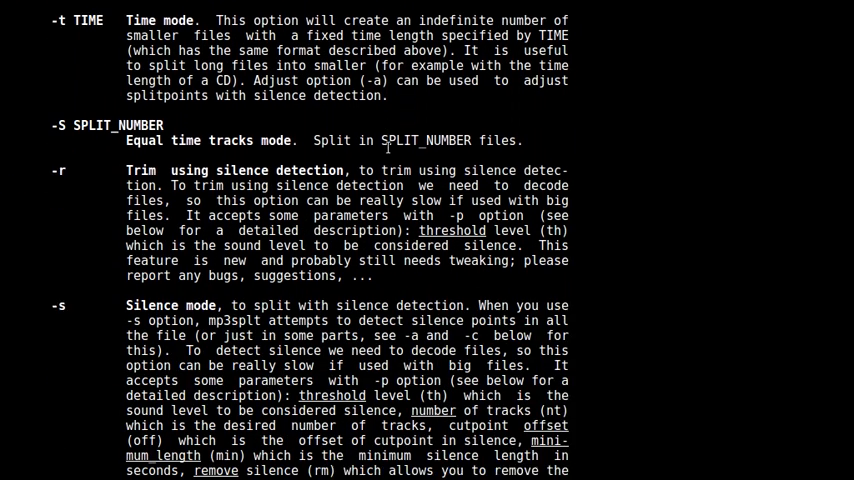
{"action": "scroll", "scroll_direction": "down", "scroll_amount": 3}
{"action": "type", "text": "ll"}
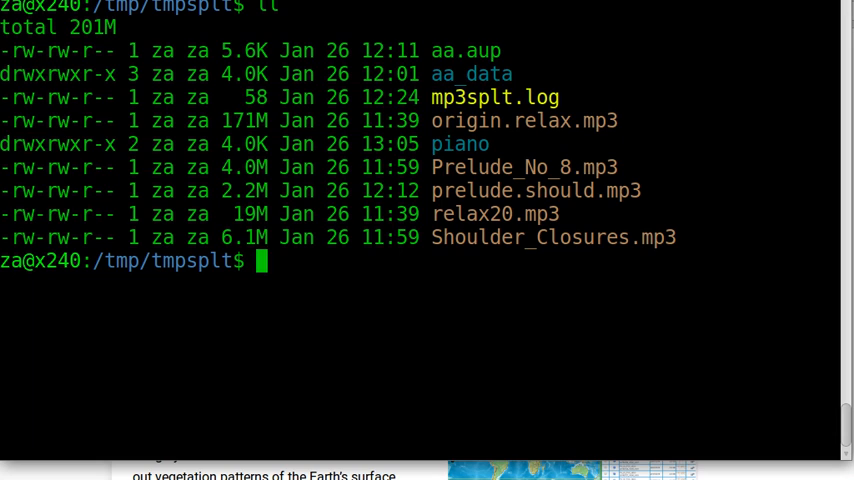
- Play prelude.should.mp3 in mplayer to about 1:02 of 1:17, then quit
{"action": "type", "text": "mplayer p"}
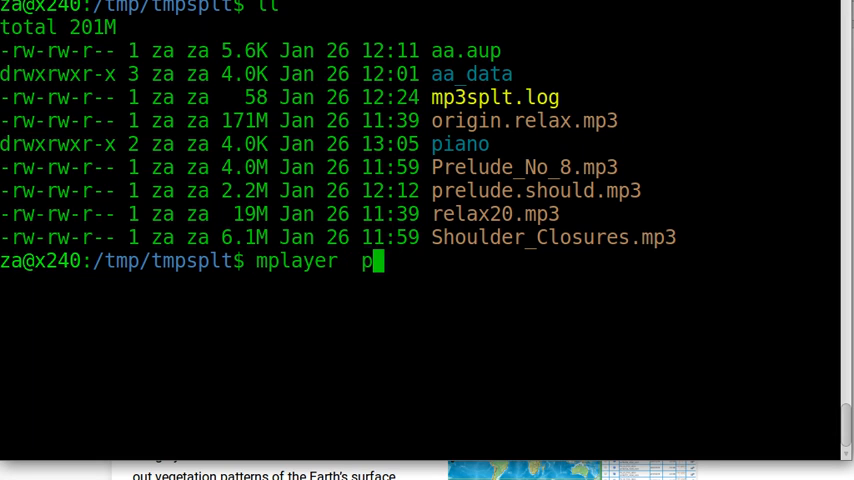
{"action": "key", "text": "Tab"}
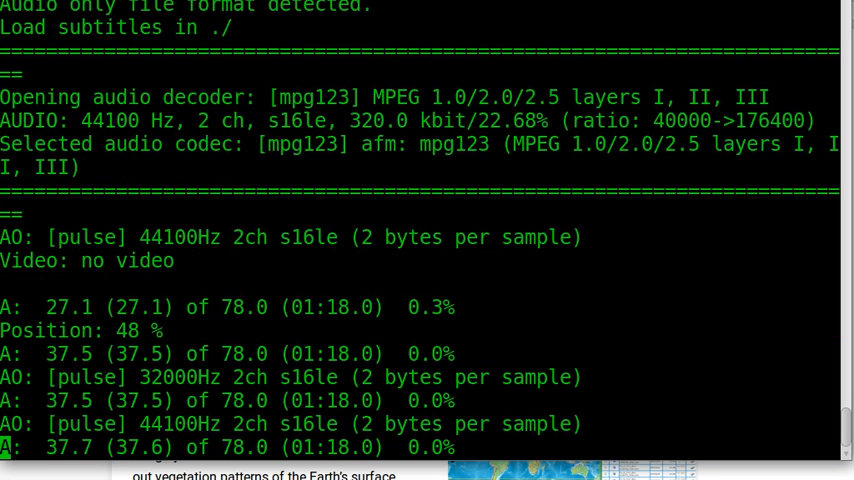
{"action": "scroll", "scroll_direction": "down", "scroll_amount": 3}
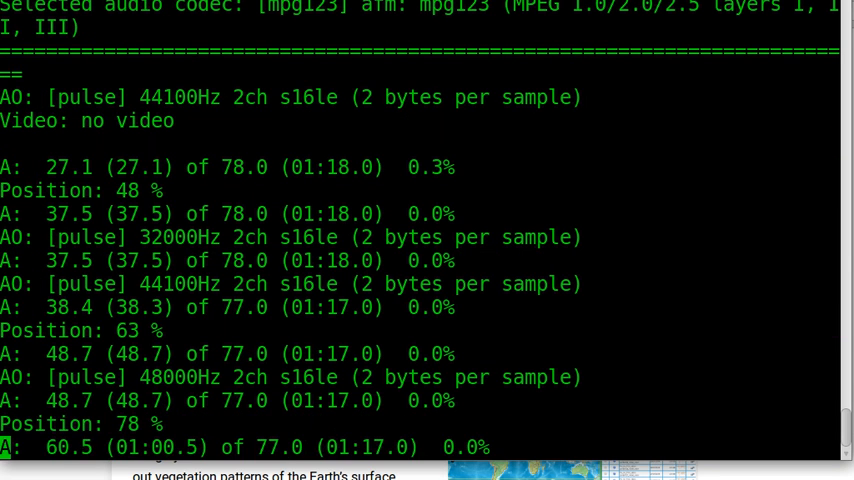
{"action": "key", "text": "q"}
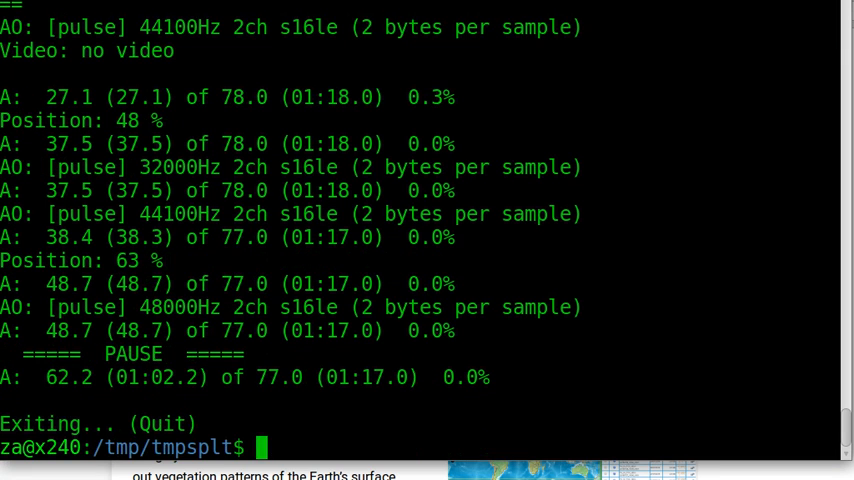
- Show prelude.should.mp3's file details, listing it at 2.2M
{"action": "type", "text": "mplayer prelude.should.mp3"}
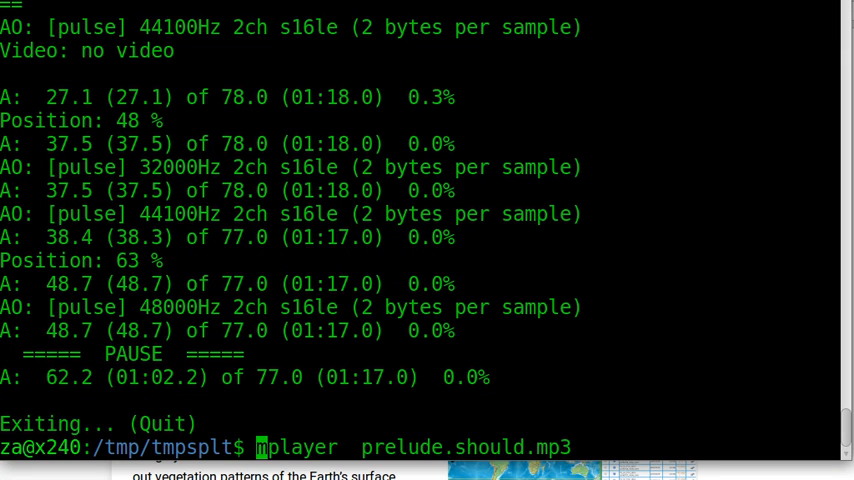
{"action": "type", "text": "l"}
{"action": "key", "text": "Return"}
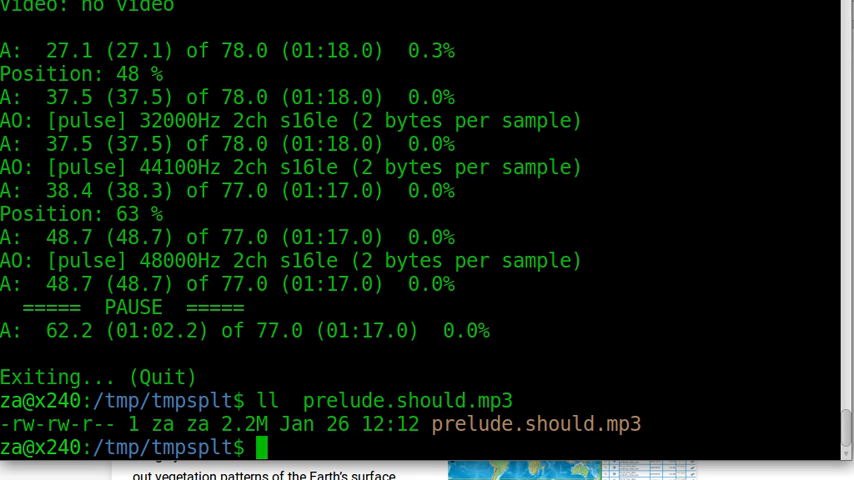
- Run 'mp3splt -s' on prelude.should.mp3 to split it at silence
{"action": "type", "text": "m"}
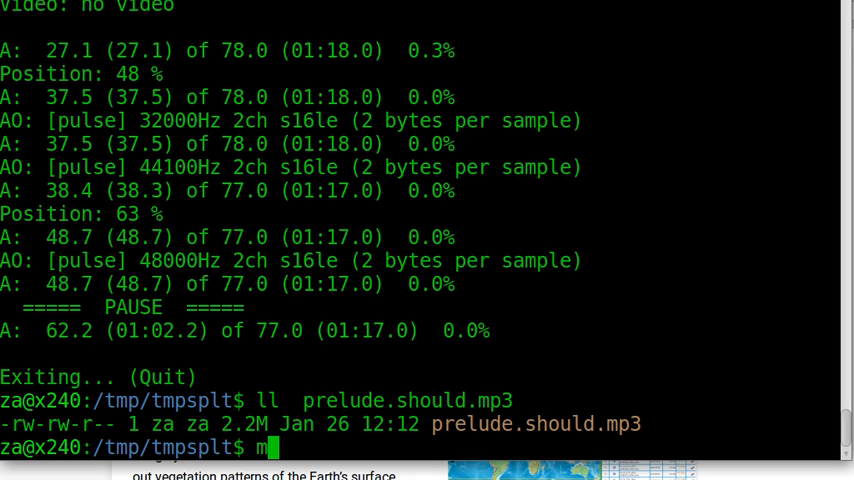
{"action": "type", "text": "p3splt"}
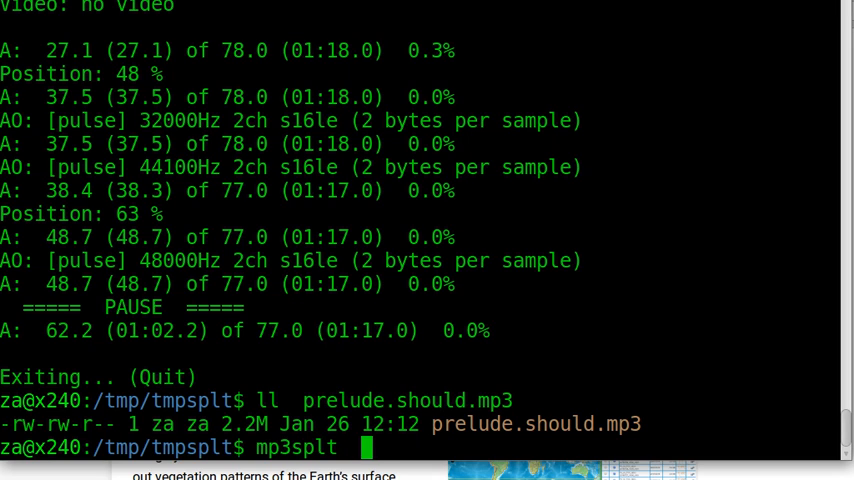
{"action": "type", "text": "-s"}
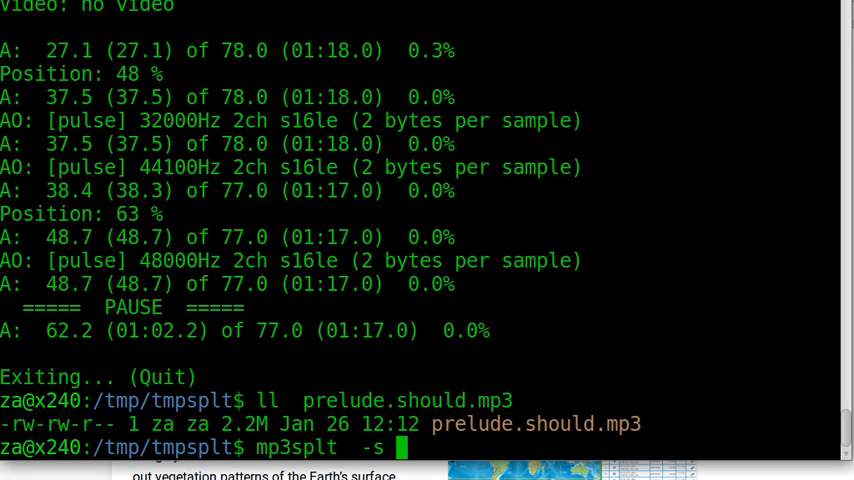
{"action": "type", "text": "prelude.should.mp3"}
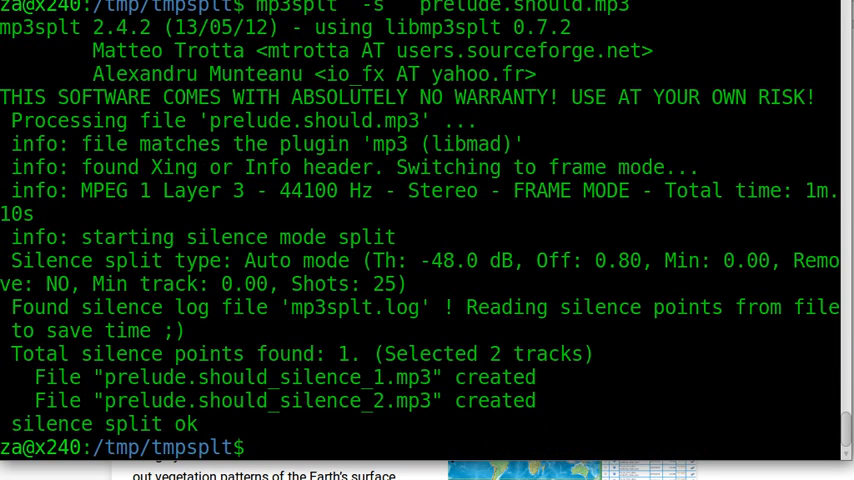
- List the prel* files showing the two _silence_ pieces of 571K and 1.6M
{"action": "type", "text": "ll"}
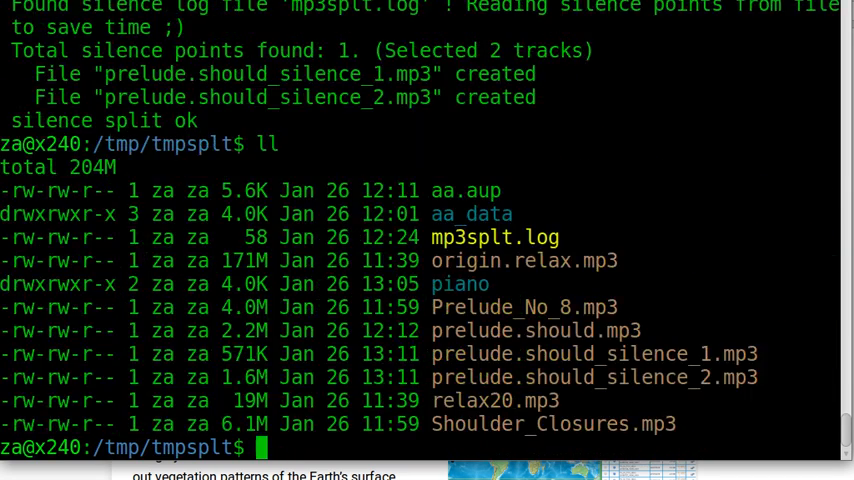
{"action": "type", "text": "ll"}
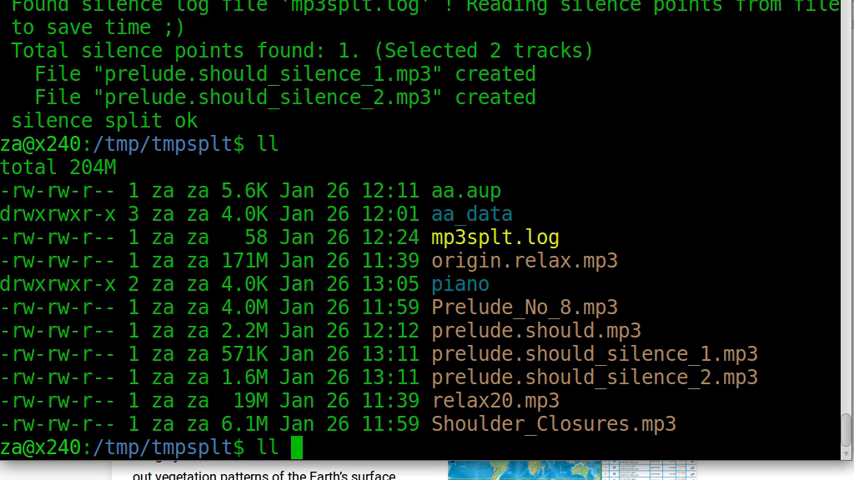
{"action": "type", "text": "prel"}
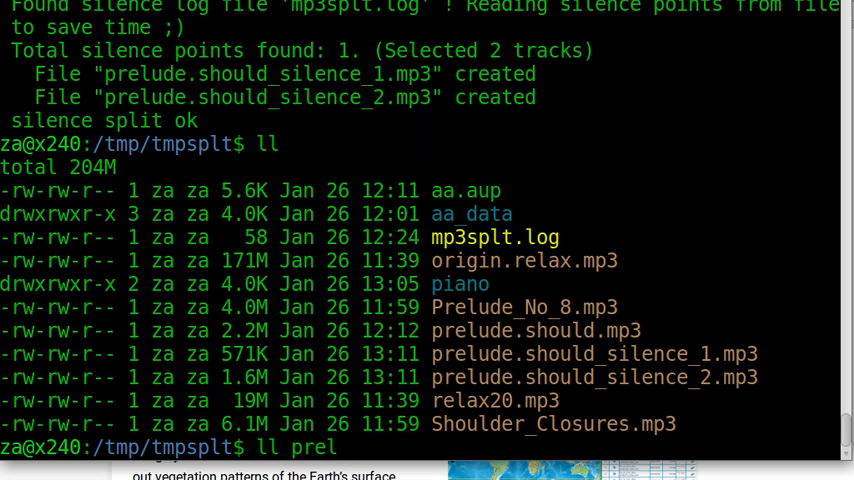
{"action": "key", "text": "Return"}
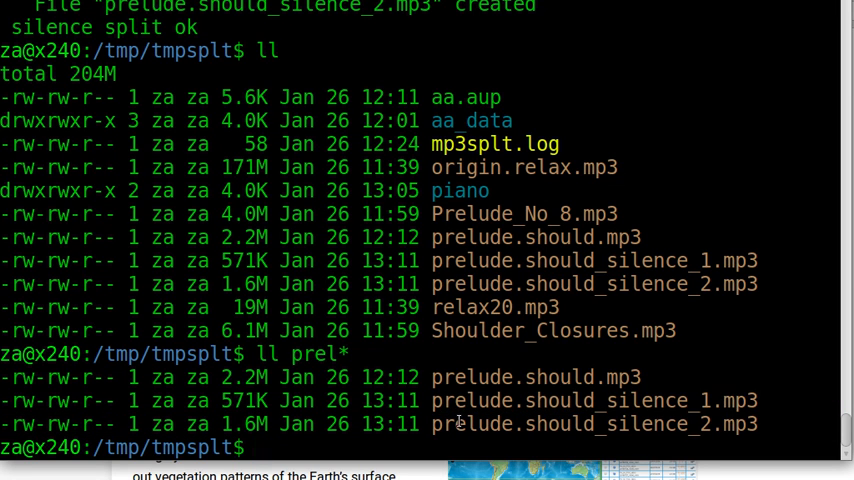
{"action": "double_click", "coordinate": [472, 424]}
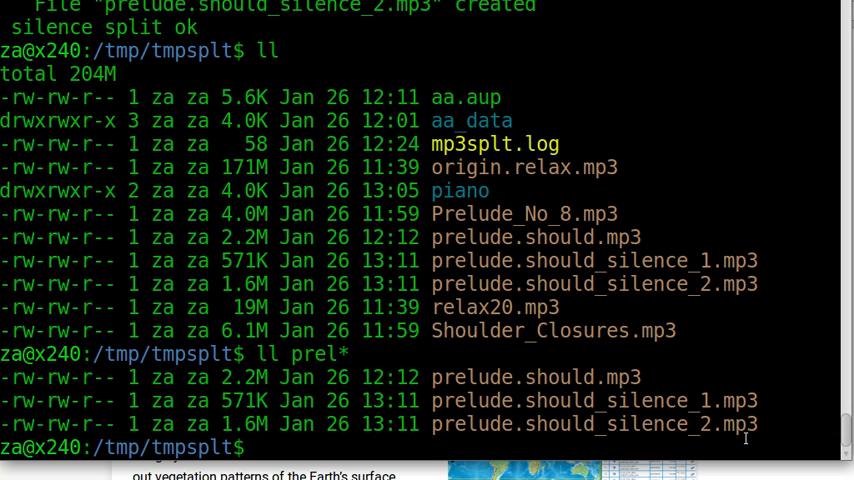
- Play both prelude.should_silence_*mp3 pieces in mplayer, quit, and list the folder
{"action": "type", "text": "mplayer"}
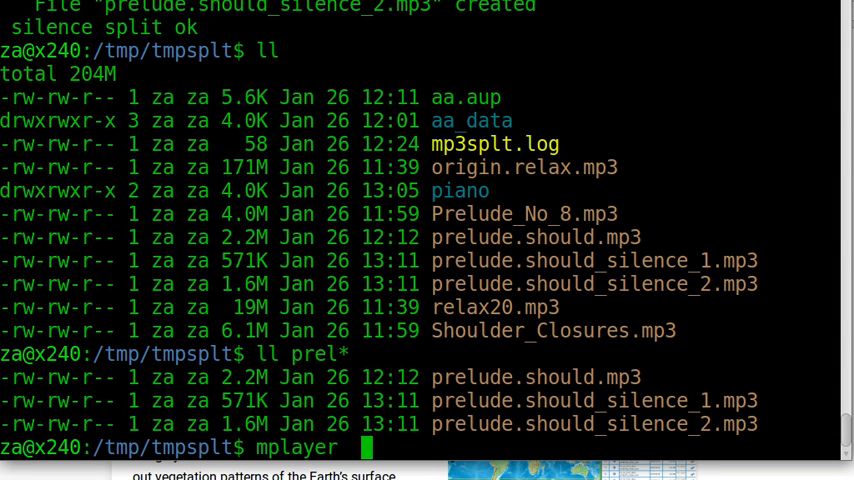
{"action": "type", "text": "prelude.should"}
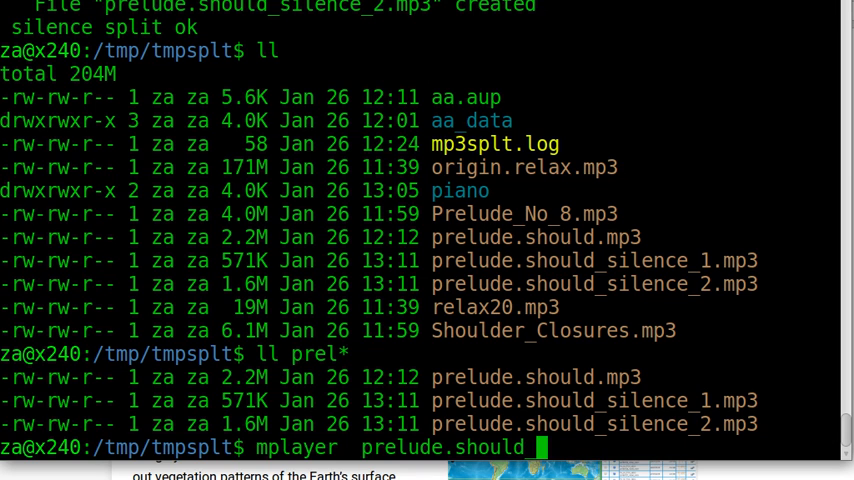
{"action": "type", "text": "_silence_*m"}
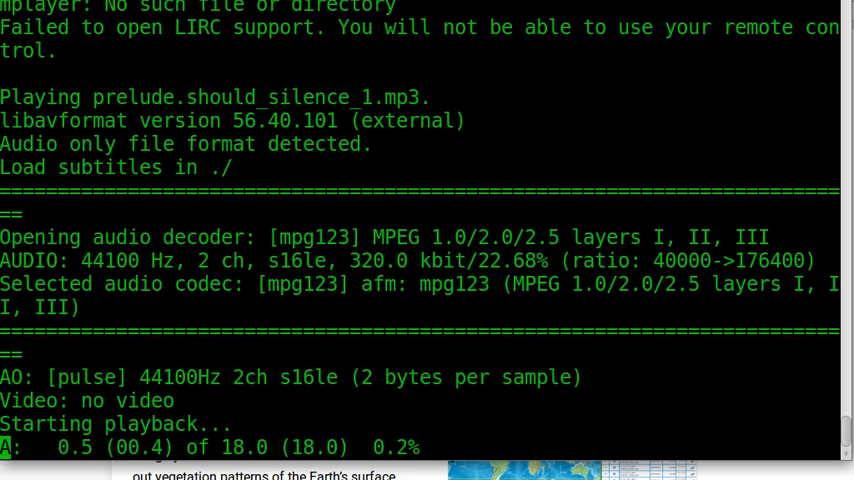
{"action": "key", "text": "space"}
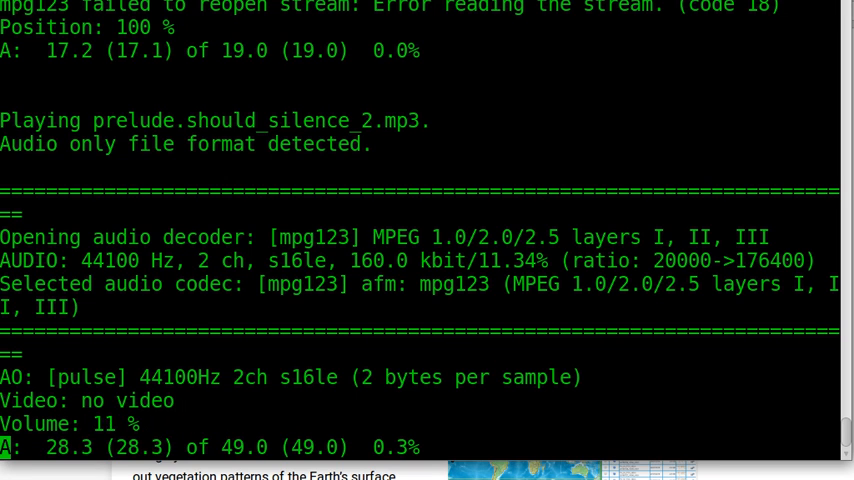
{"action": "key", "text": "q"}
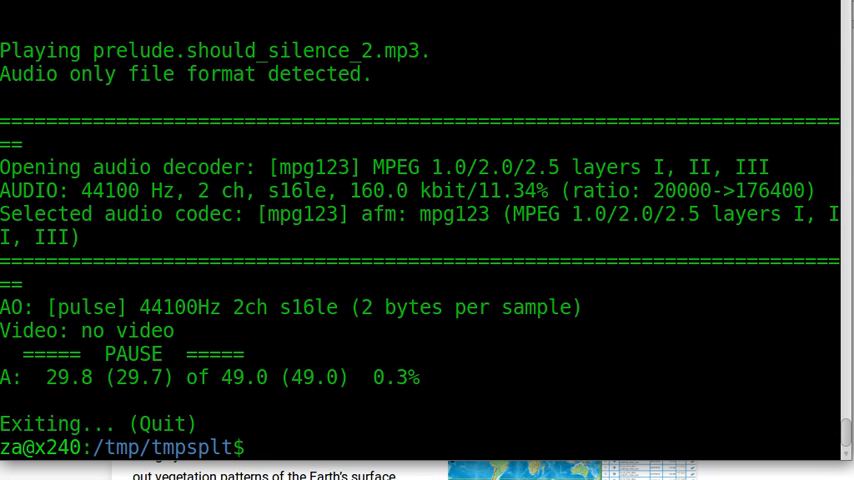
{"action": "type", "text": "ll"}
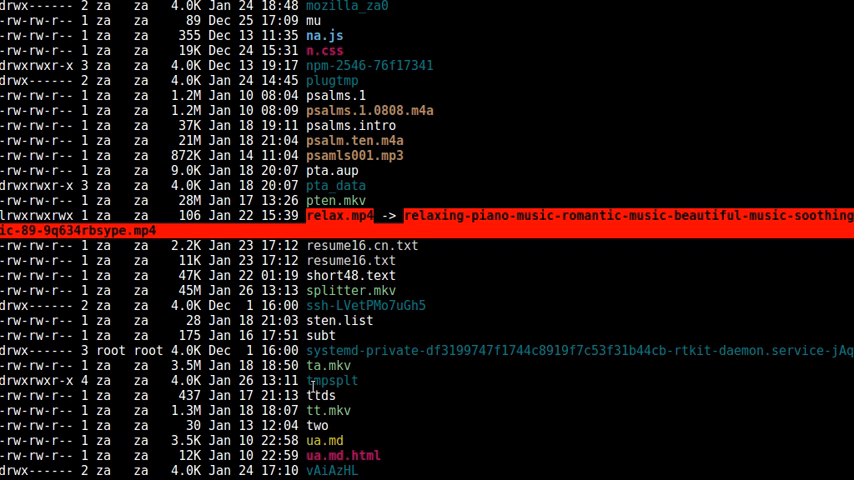
- Change directory into tmpsplt/ where the split files live
{"action": "type", "text": "cd tmpsplt/"}
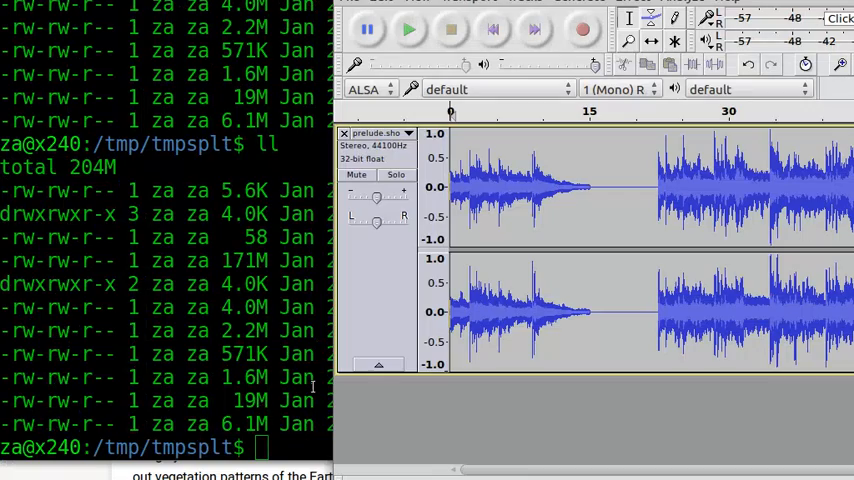
{"action": "mouse_move", "coordinate": [540, 12]}
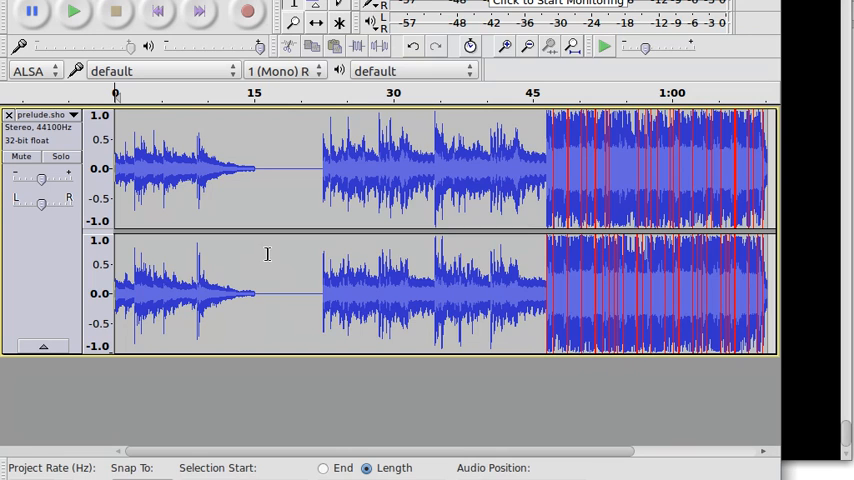
{"action": "mouse_move", "coordinate": [280, 260]}
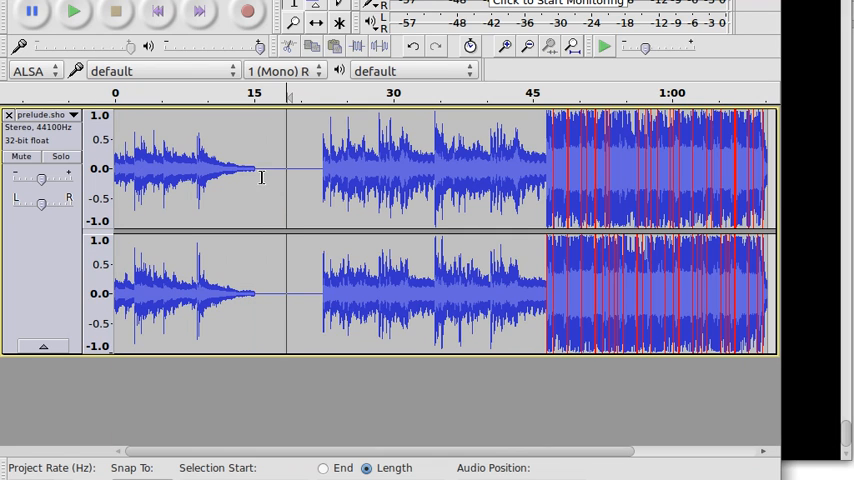
- Select the prelude waveform from its start to about 22 s, inside the silent gap
{"action": "left_click_drag", "start_coordinate": [256, 180], "coordinate": [318, 180]}
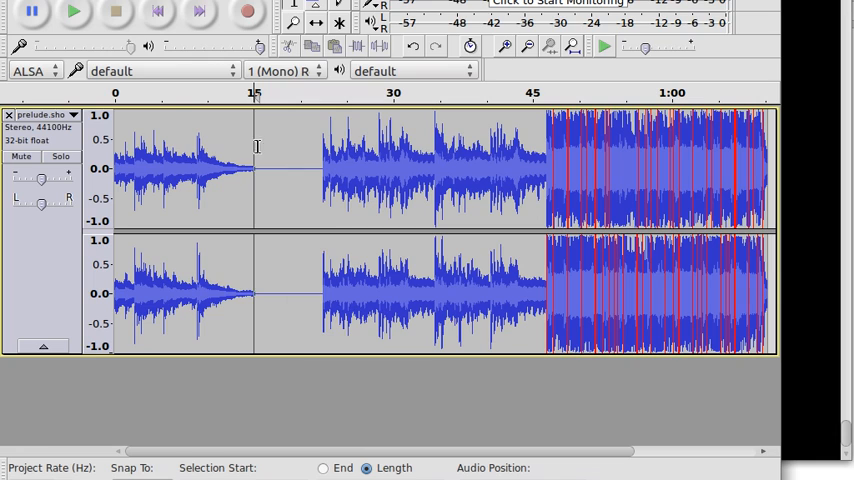
{"action": "mouse_move", "coordinate": [253, 146]}
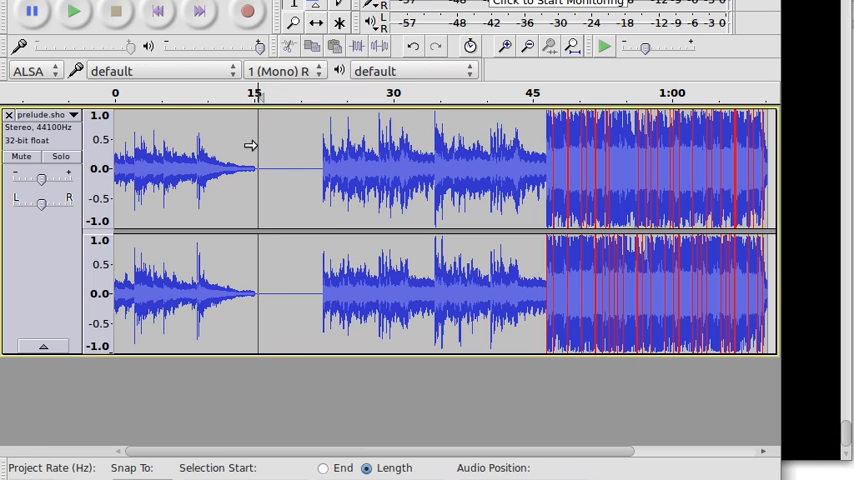
{"action": "mouse_move", "coordinate": [291, 148]}
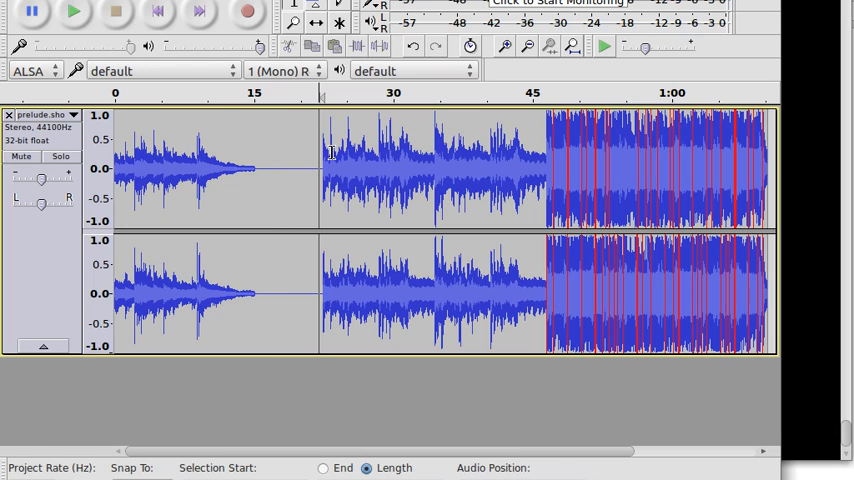
{"action": "mouse_move", "coordinate": [312, 151]}
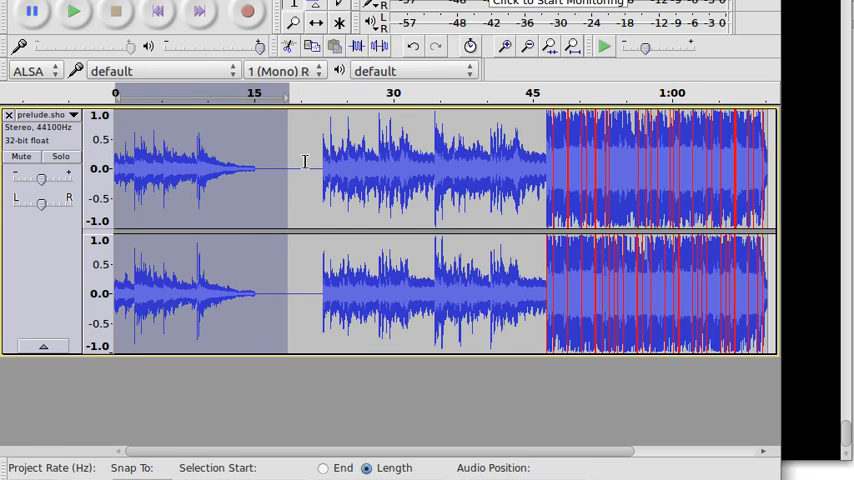
{"action": "scroll", "scroll_direction": "right", "scroll_amount": 3}
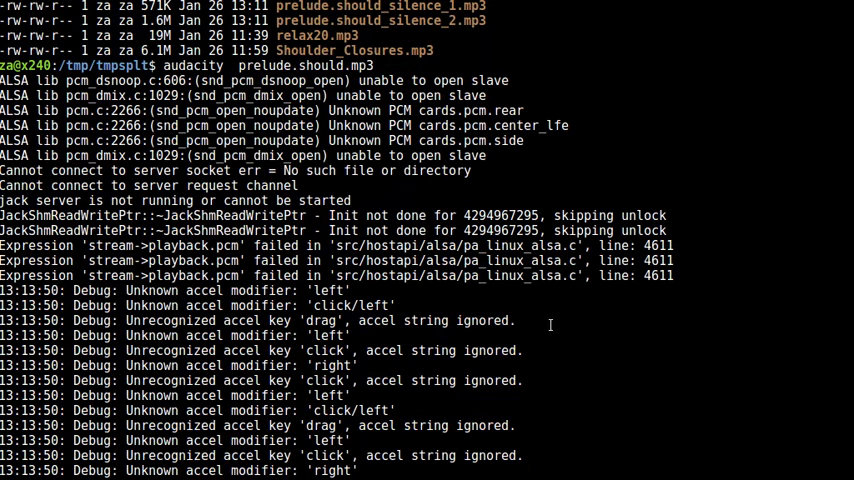
- Return to a shell prompt after Audacity's launch output
{"action": "key", "text": "Return"}
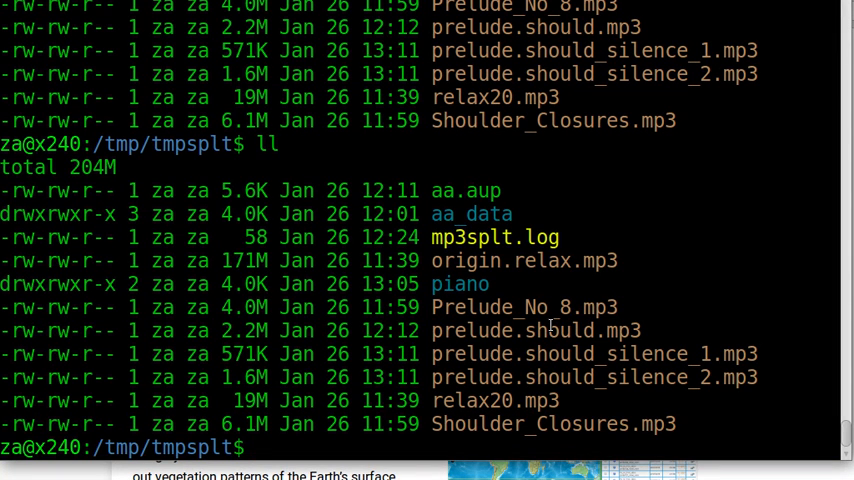
- Run lsb_release -a showing Ubuntu 16.04.1, then bash --version showing 4.3.46
{"action": "type", "text": "re"}
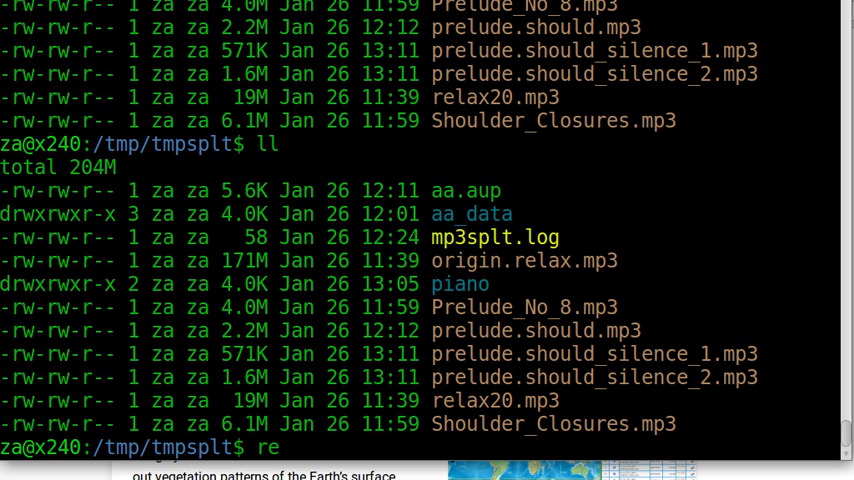
{"action": "key", "text": "BackSpace"}
{"action": "type", "text": "l"}
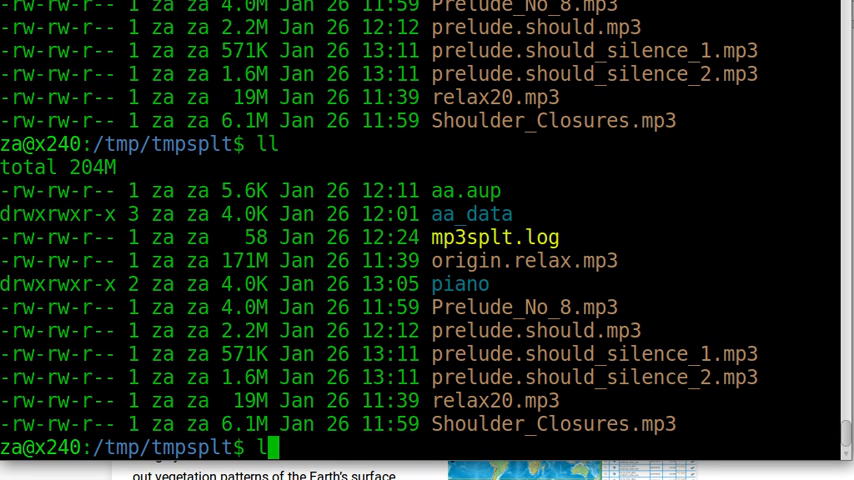
{"action": "type", "text": "sb_release -"}
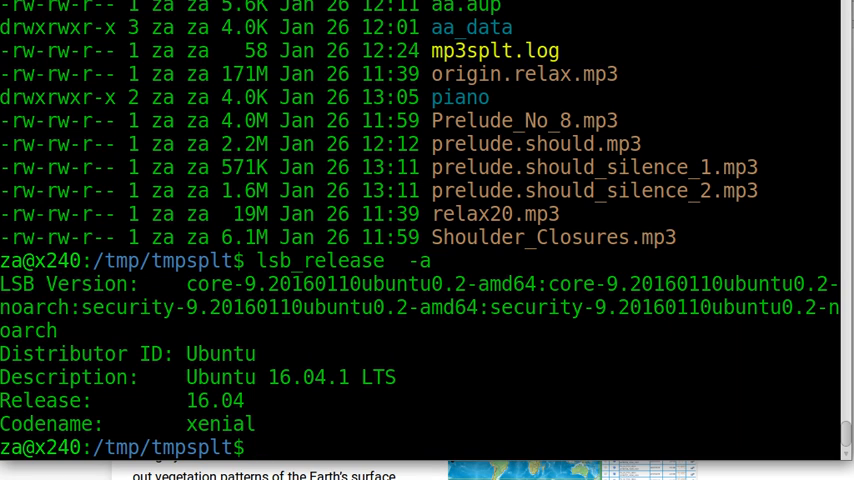
{"action": "type", "text": "ba"}
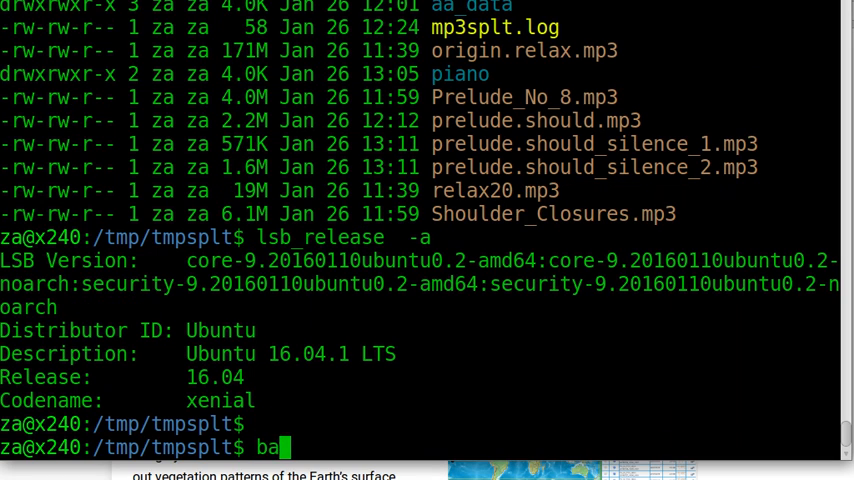
{"action": "type", "text": "sh --version"}
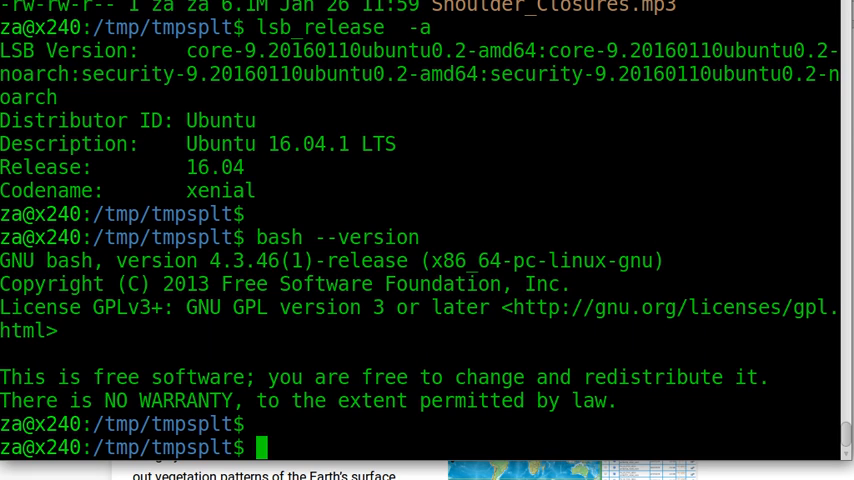
{"action": "type", "text": "mp3splt  --"}
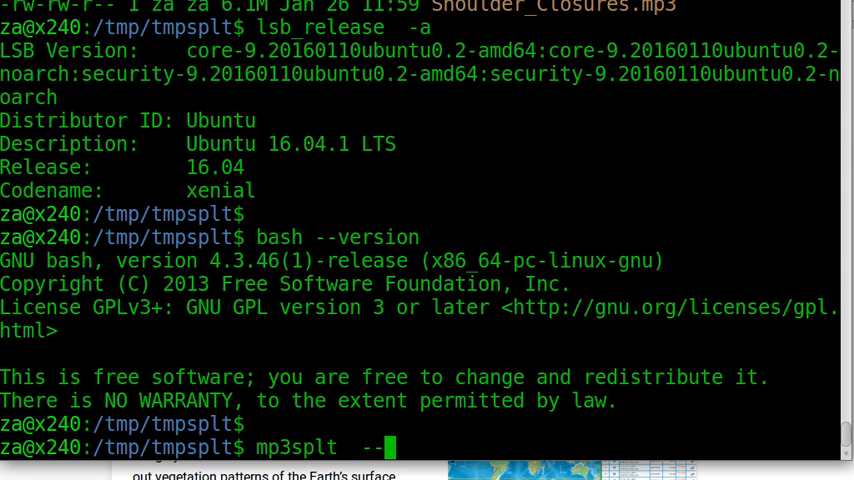
{"action": "type", "text": "version"}
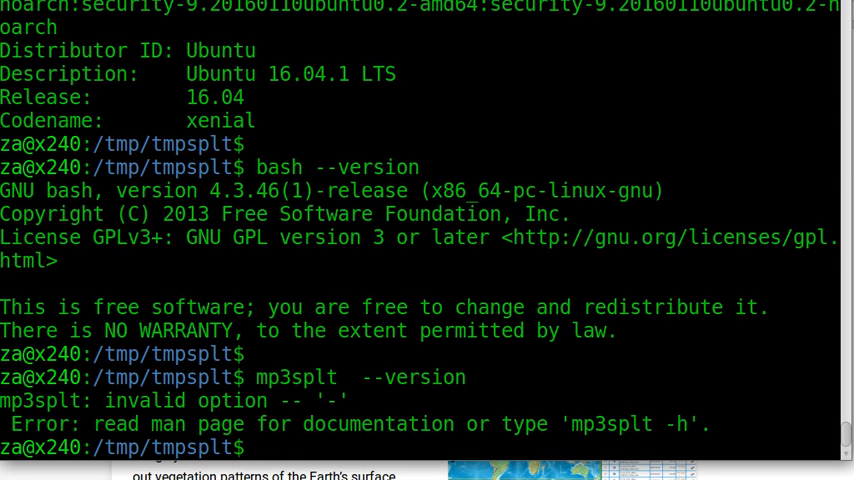
{"action": "type", "text": "mp3splt -version"}
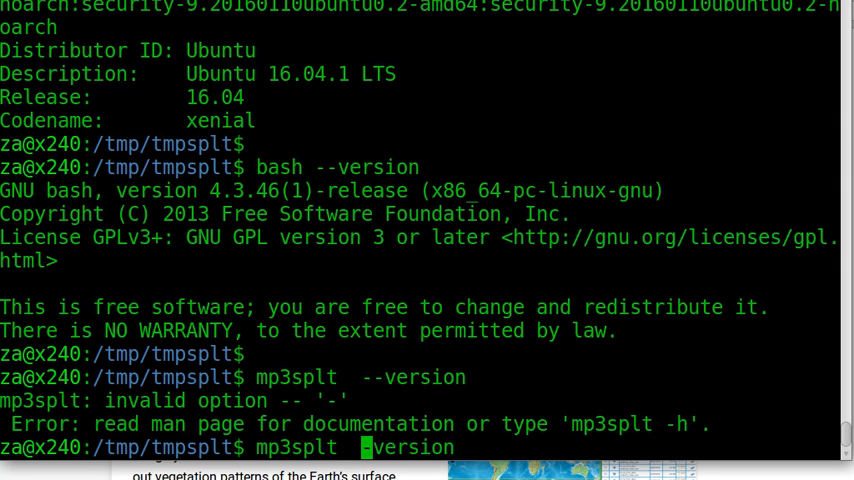
{"action": "key", "text": "Return"}
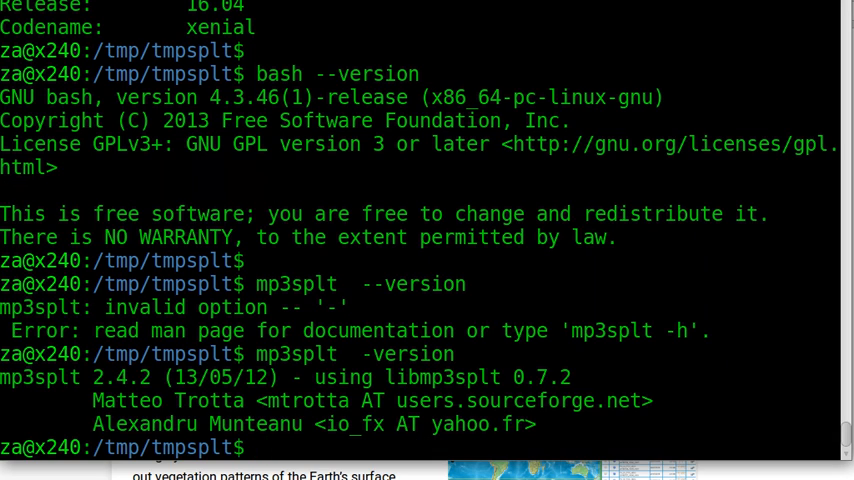
{"action": "type", "text": "man"}
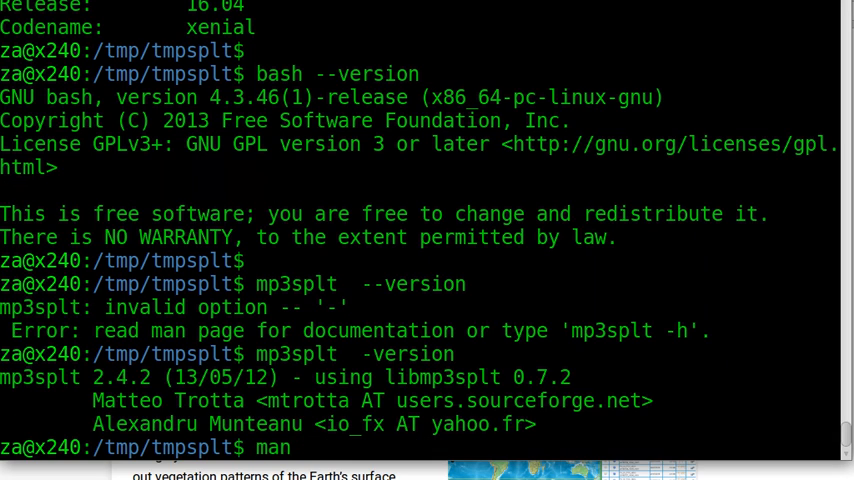
{"action": "type", "text": "mp3splt"}
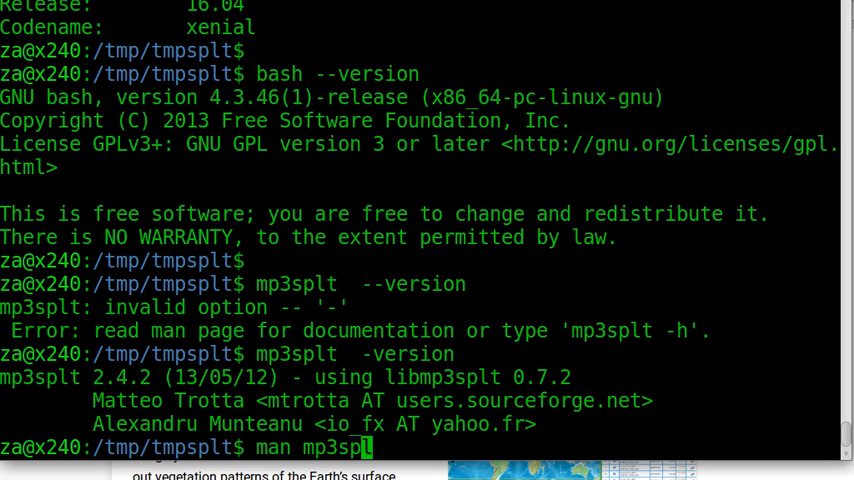
{"action": "key", "text": "BackSpace"}
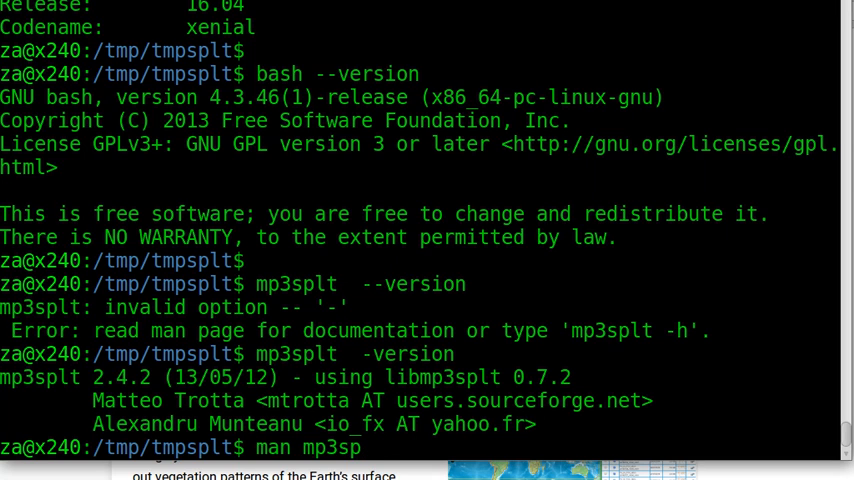
{"action": "type", "text": "l"}
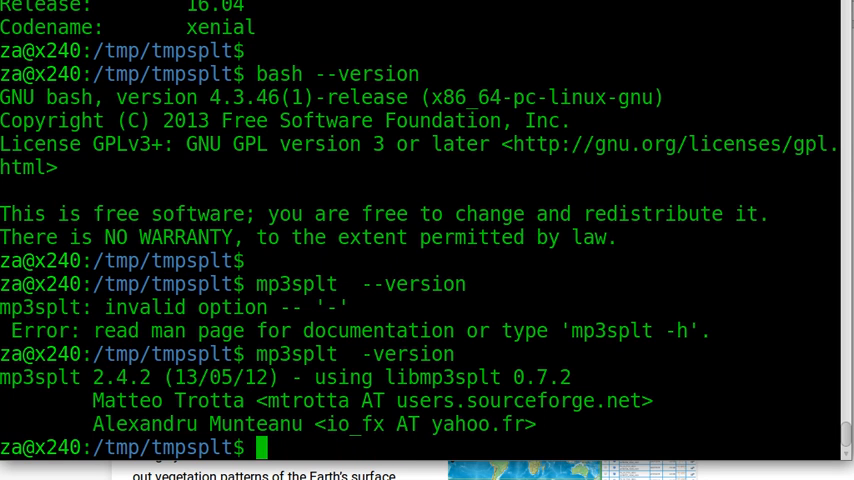
- List tmpsplt with ll, then start a listing of ~/Videos/music/
{"action": "type", "text": "ll"}
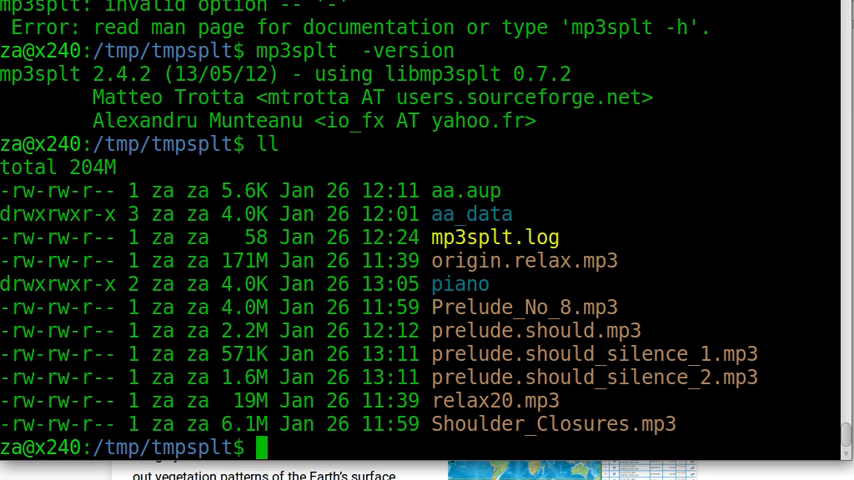
{"action": "type", "text": "l"}
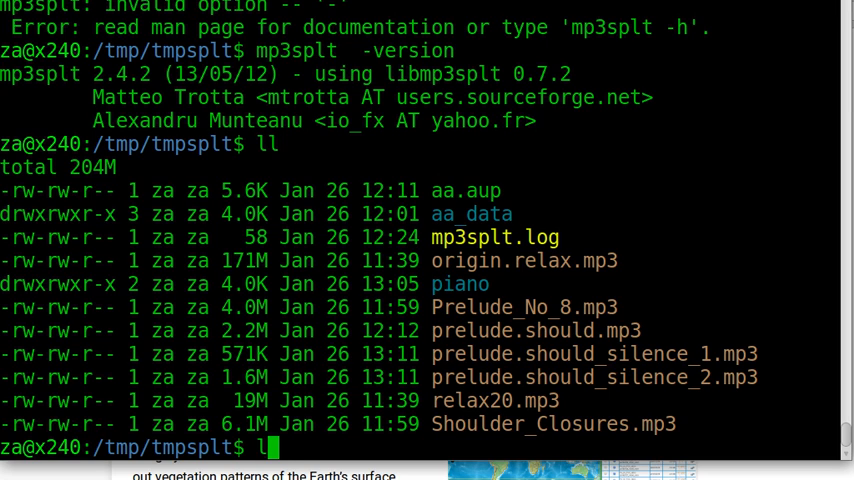
{"action": "type", "text": "~/"}
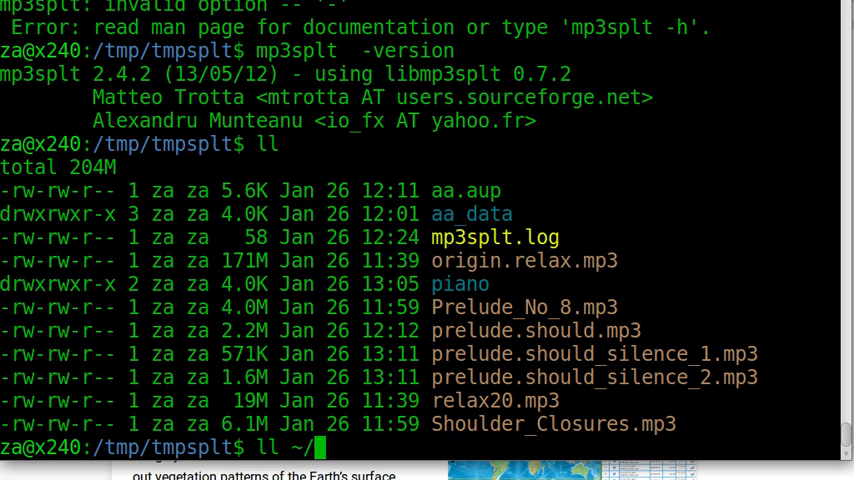
{"action": "type", "text": "Videos/music/"}
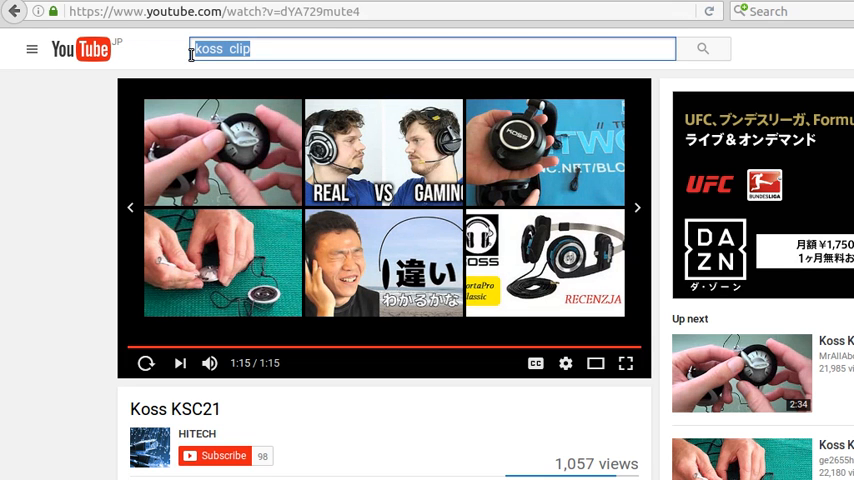
- Search YouTube for 'relax piano romantic' and open the Relaxing Piano Music: Romantic Music result
{"action": "type", "text": "relax piano romantic"}
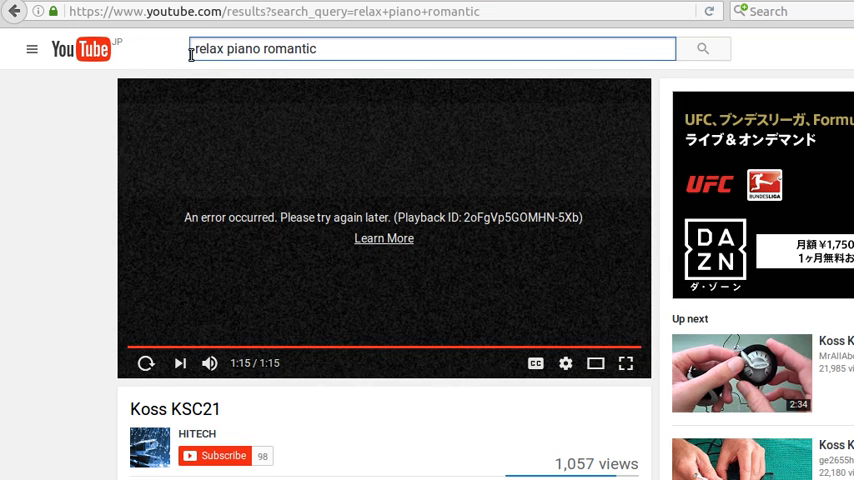
{"action": "left_click", "coordinate": [32, 48]}
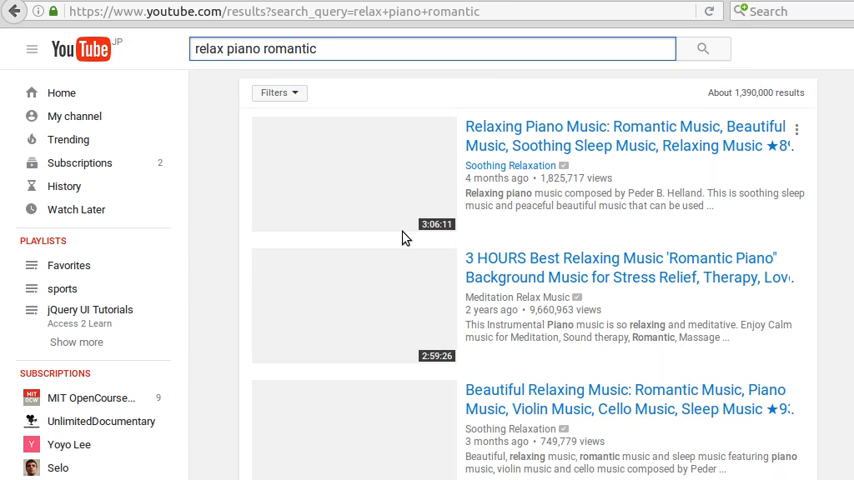
{"action": "left_click", "coordinate": [624, 136]}
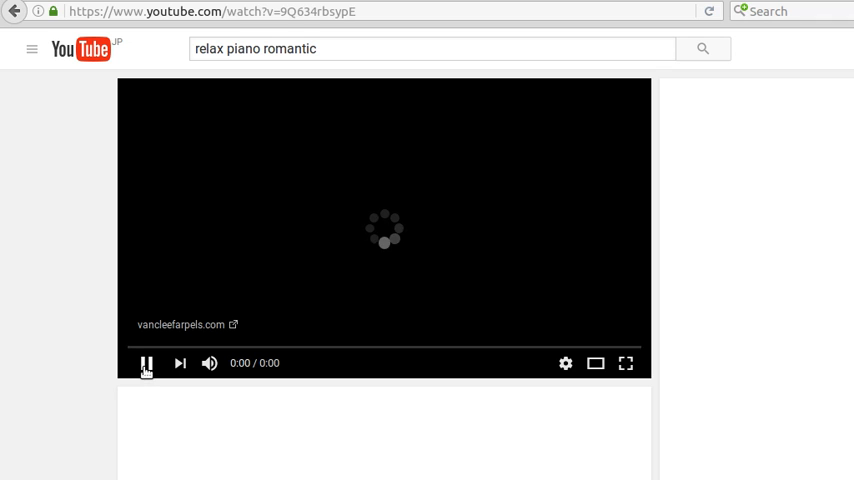
{"action": "mouse_move", "coordinate": [78, 337]}
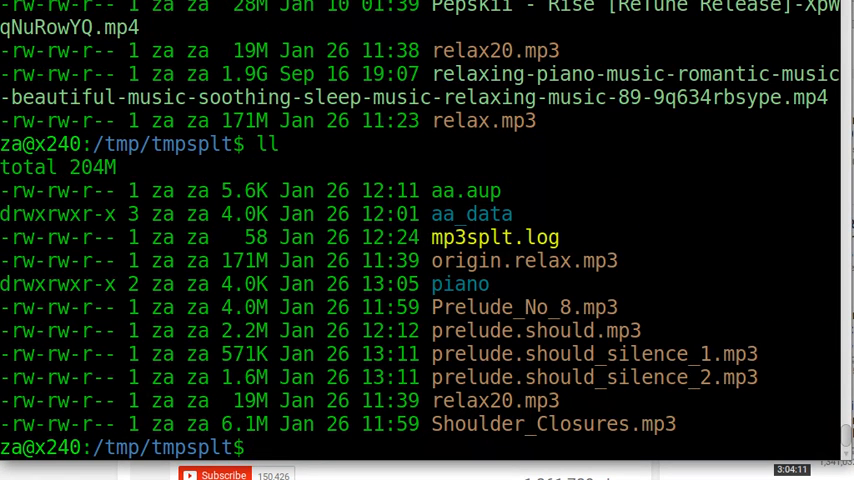
- List relax20.mp3 (19M) and Prelude_No_8.mp3 (4.0M) to check their sizes
{"action": "type", "text": "ll relax20.mp3"}
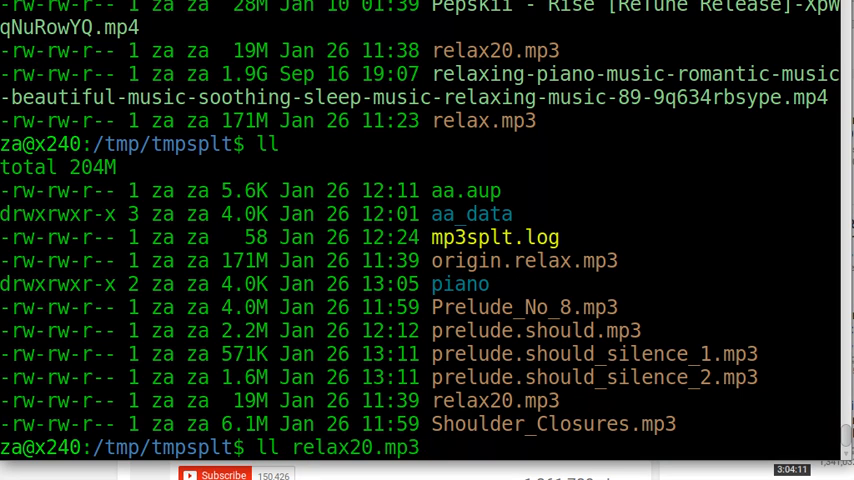
{"action": "key", "text": "Return"}
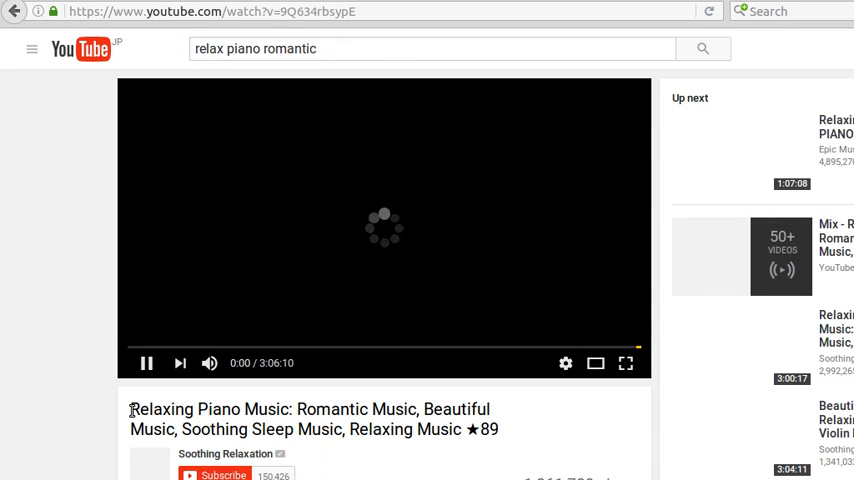
{"action": "double_click", "coordinate": [158, 409]}
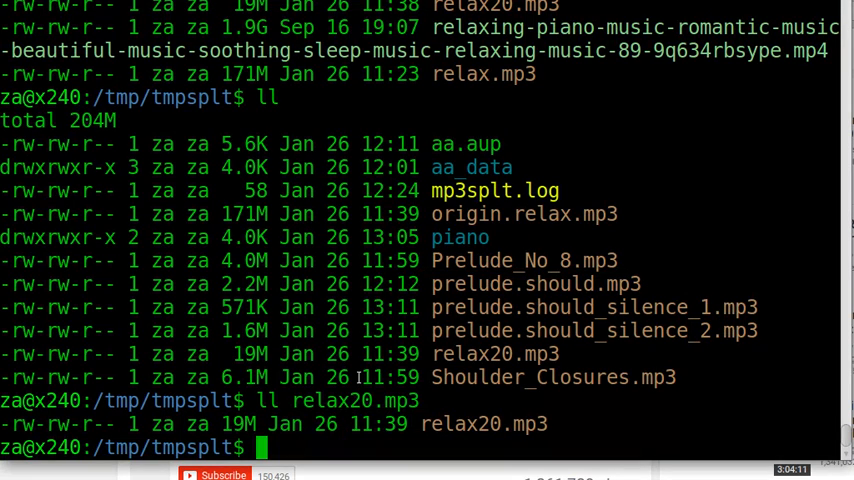
{"action": "type", "text": "ll Prelude_No_8."}
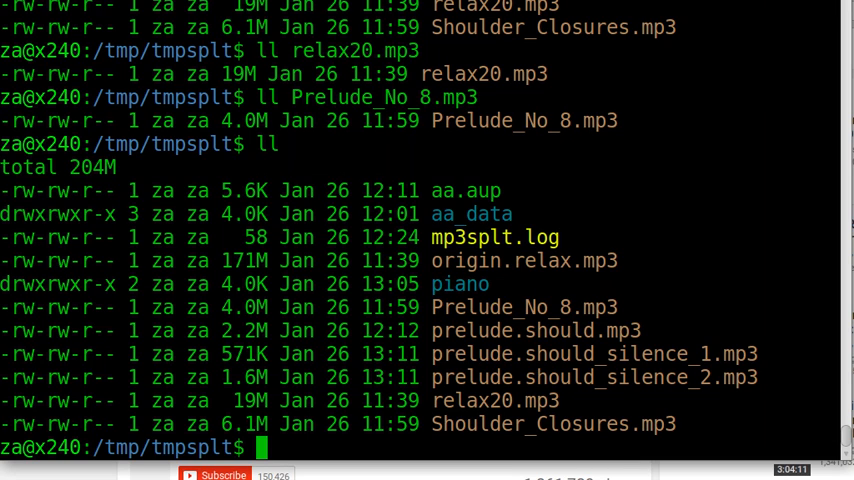
- Bring up the mp3splt manual page
{"action": "type", "text": "mp3sp"}
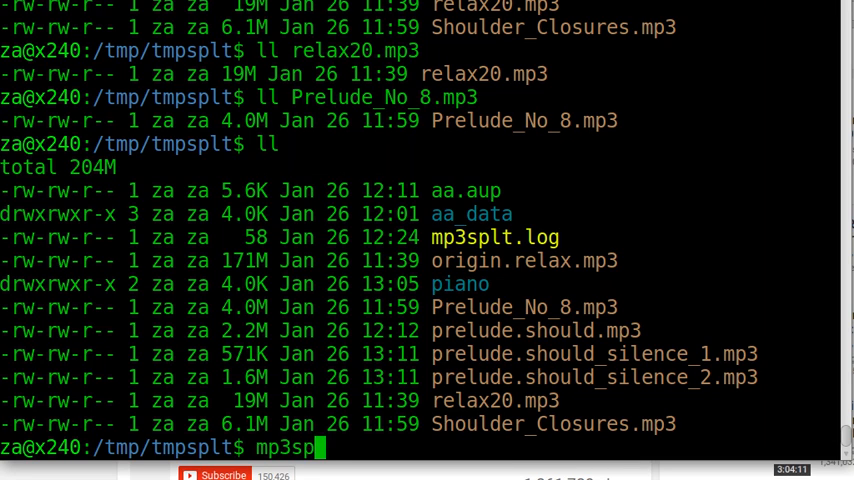
{"action": "type", "text": "lt"}
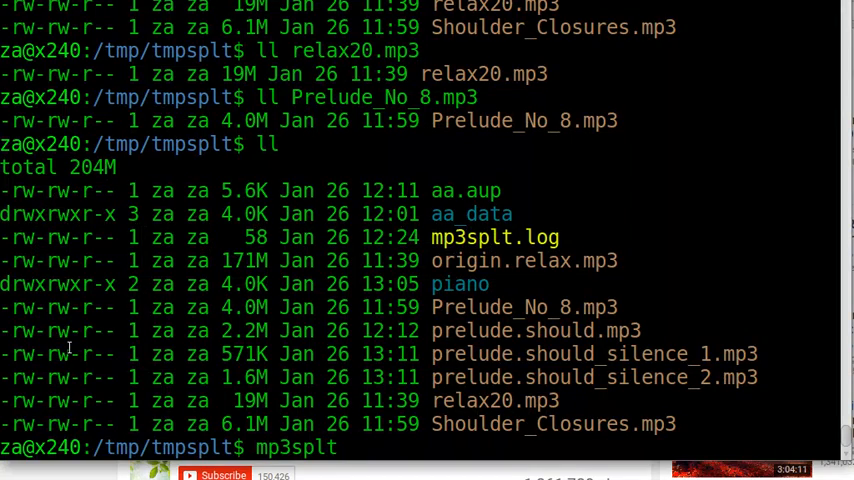
{"action": "key", "text": "Return"}
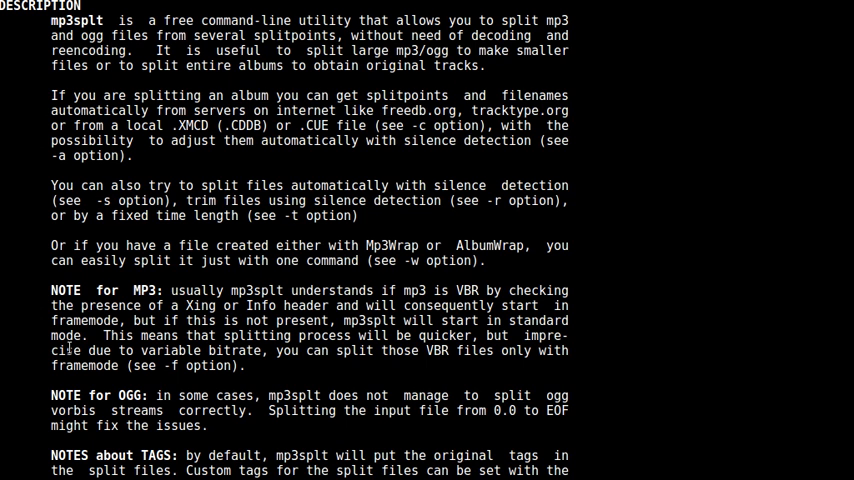
- Scroll the mp3splt manual from DESCRIPTION down through the time, silence and output-format options
{"action": "scroll", "scroll_direction": "down", "scroll_amount": 3}
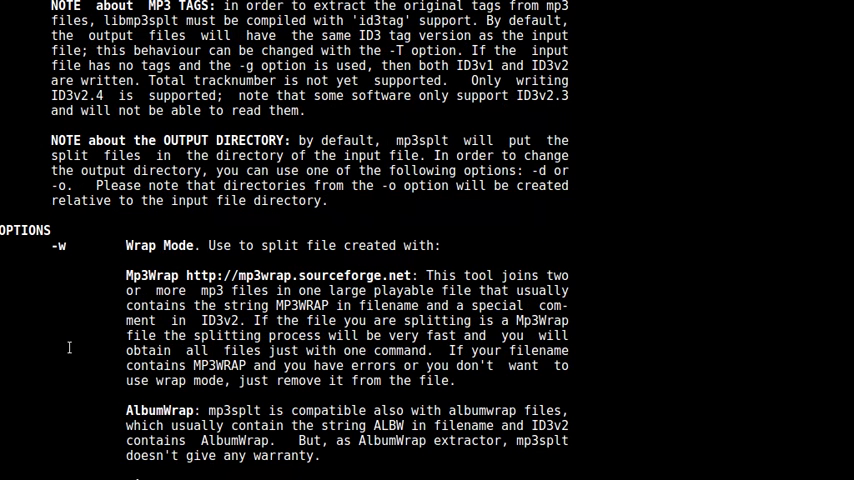
{"action": "scroll", "scroll_direction": "down", "scroll_amount": 3}
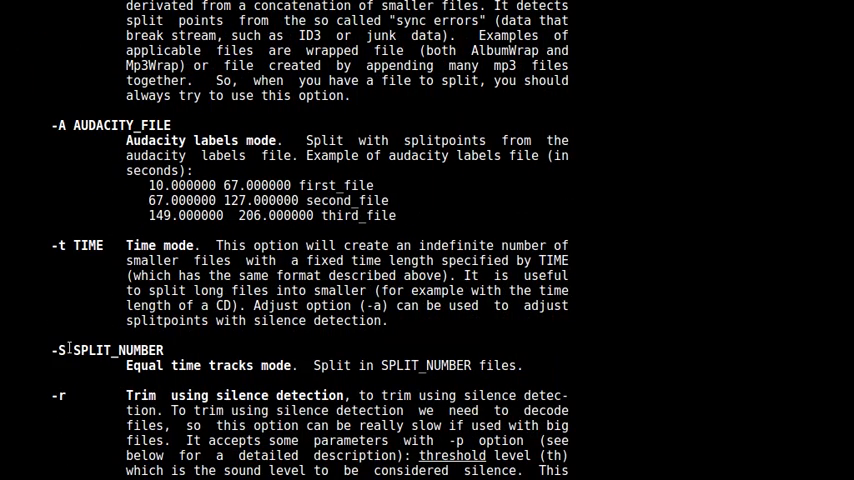
{"action": "scroll", "scroll_direction": "down", "scroll_amount": 3}
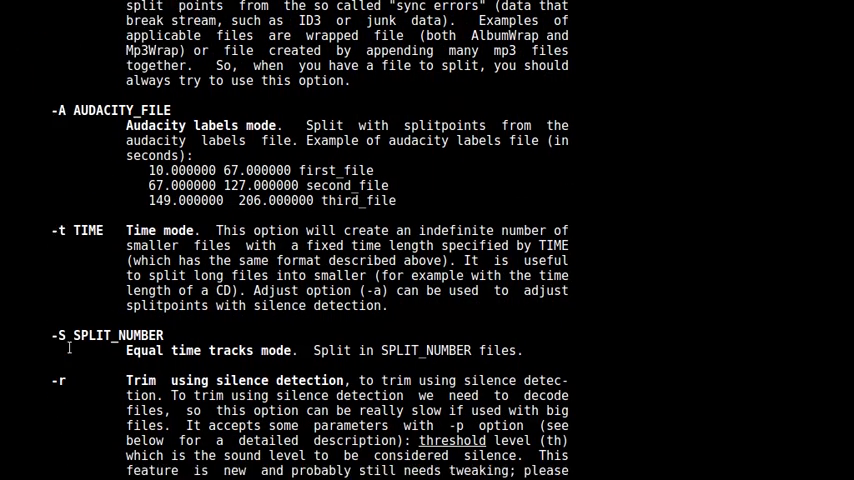
{"action": "scroll", "scroll_direction": "down", "scroll_amount": 3}
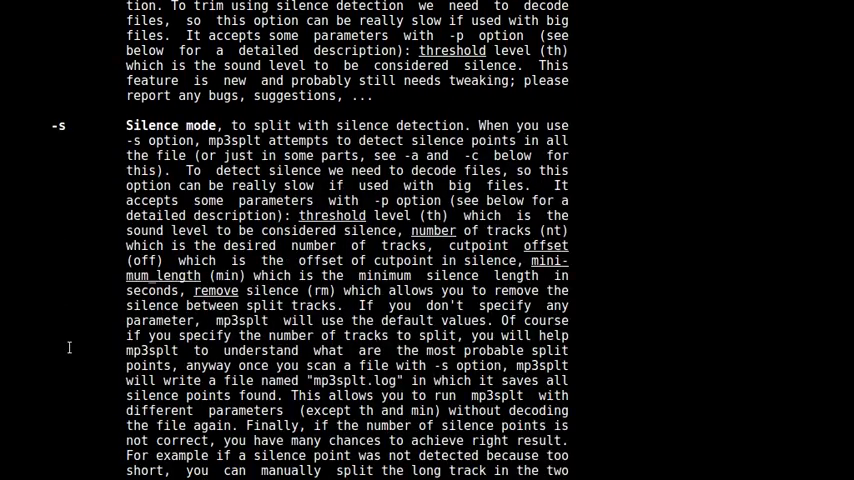
{"action": "scroll", "scroll_direction": "down", "scroll_amount": 3}
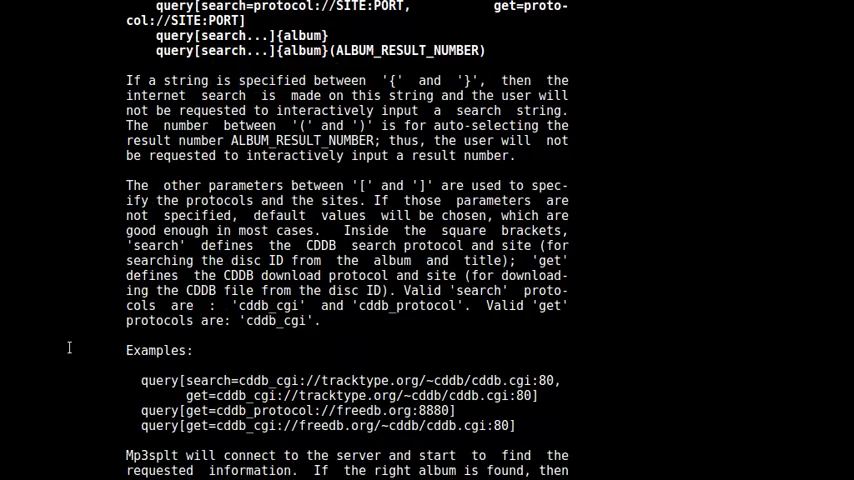
{"action": "scroll", "scroll_direction": "down", "scroll_amount": 3}
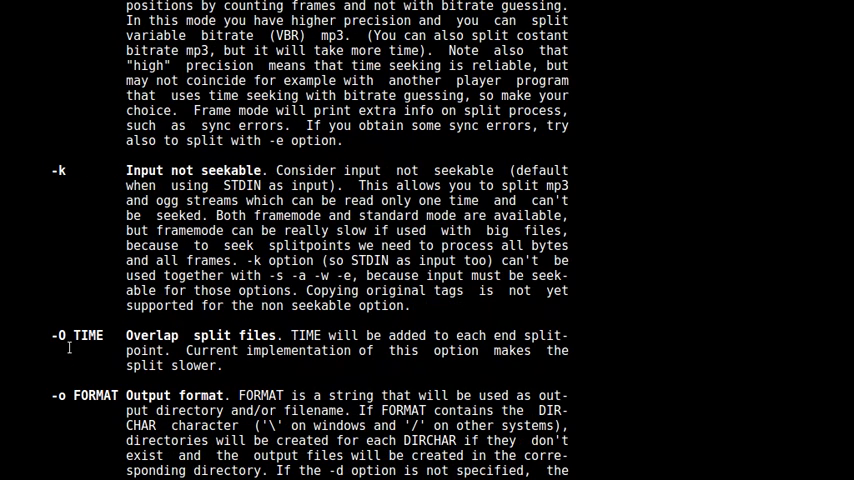